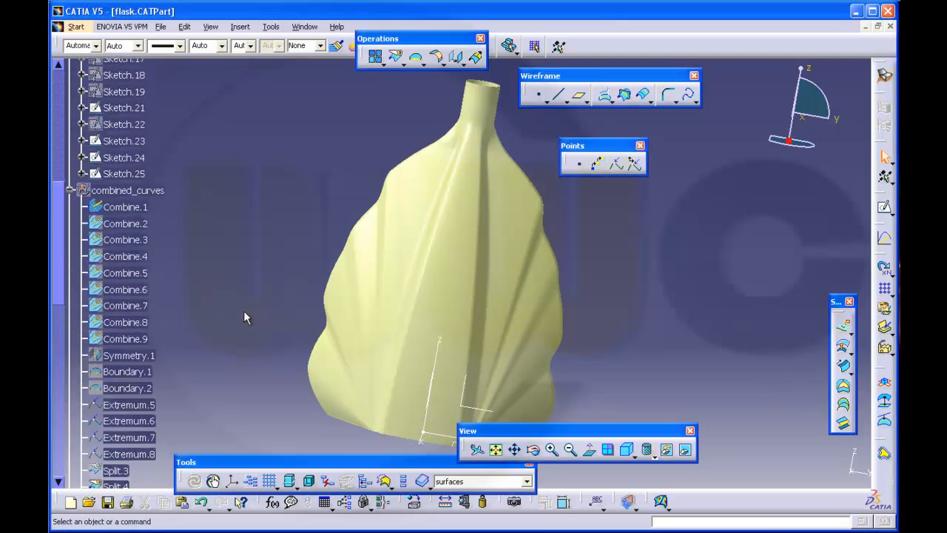
Reopen Multi-sections Surface.9 for editing and hide the joined flask surface Join.4
scroll(down, 3)
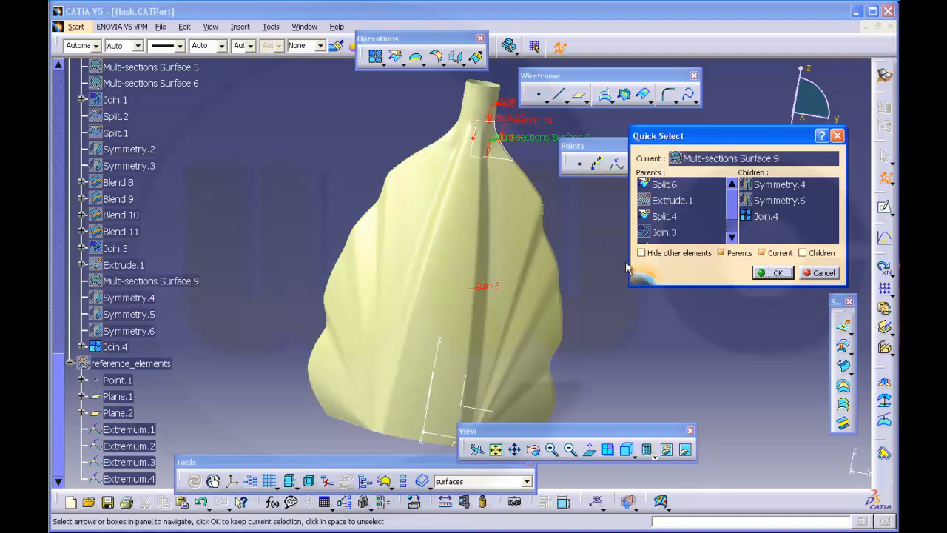
click(643, 252)
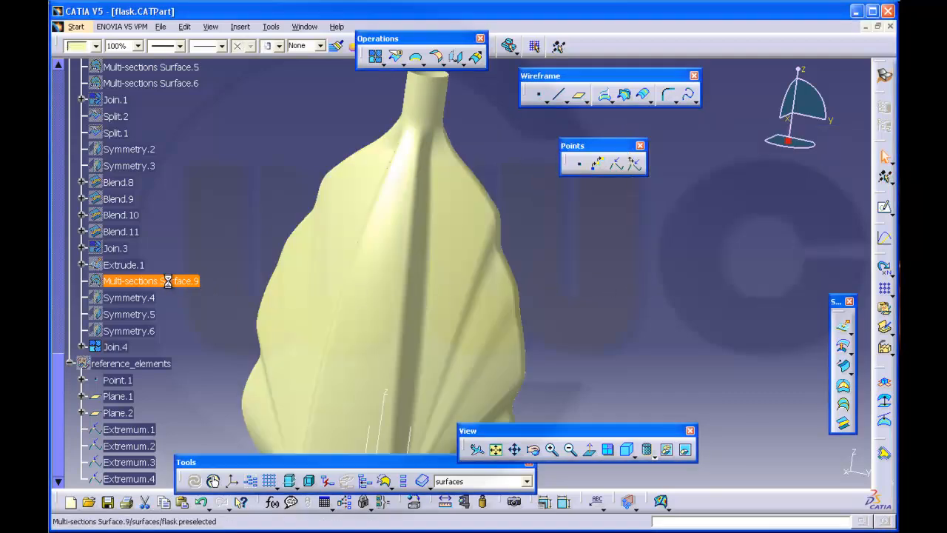
double_click(140, 281)
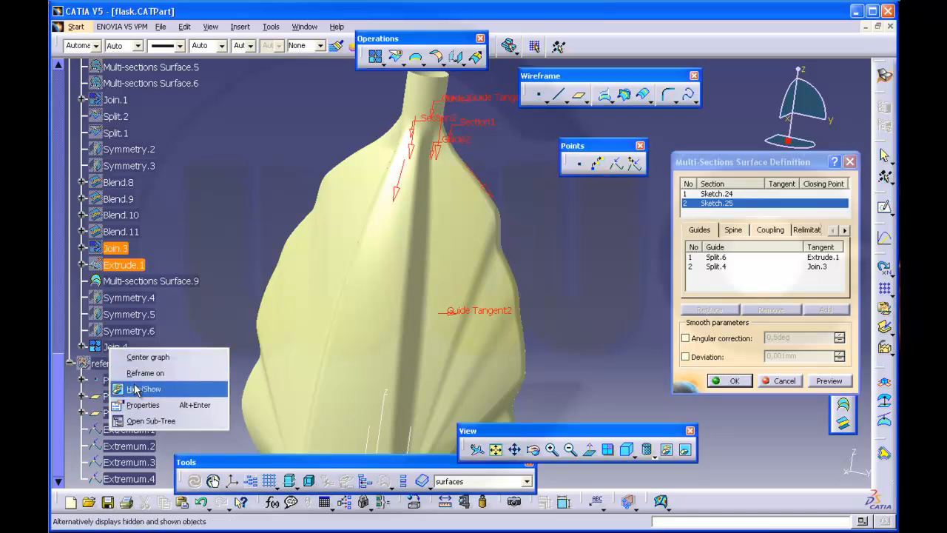
click(139, 388)
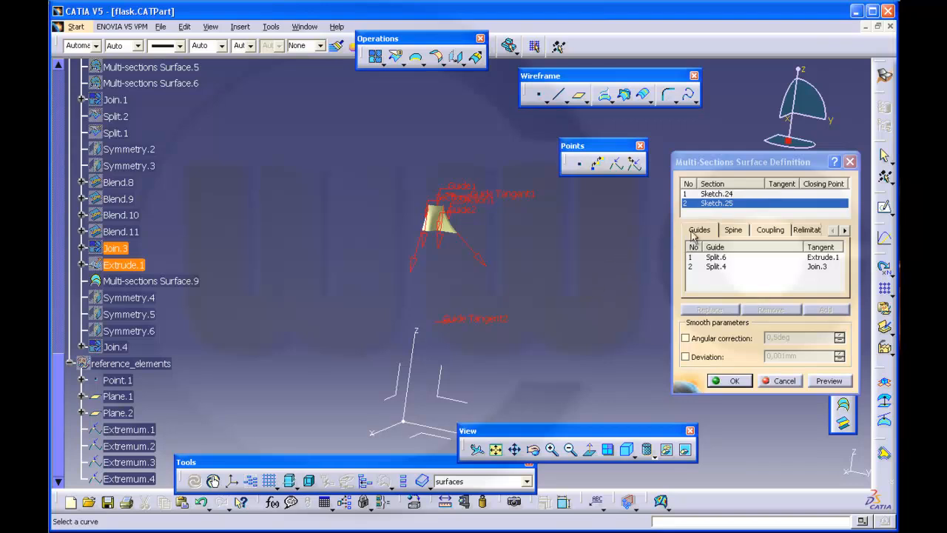
Make sections Sketch.24 and Sketch.25 tangent to the absolute-axis plane and confirm
click(717, 192)
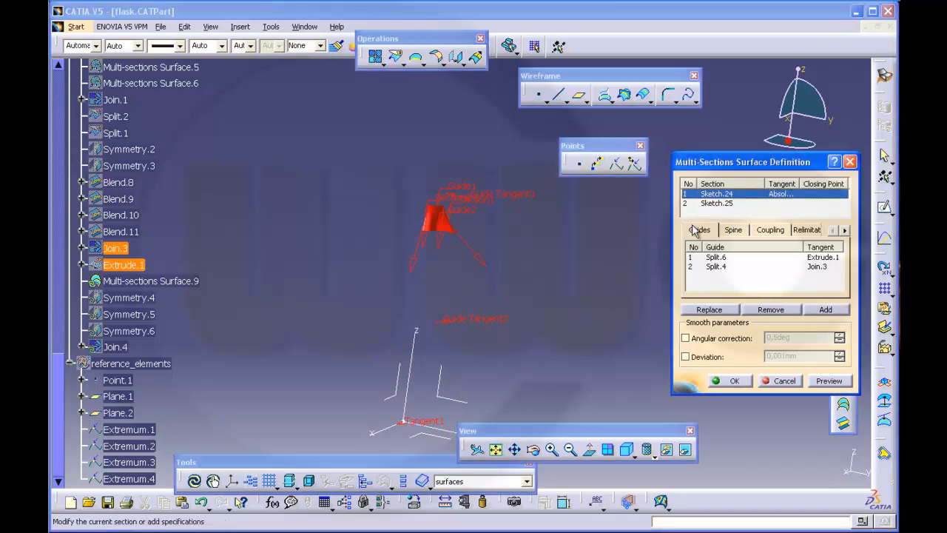
click(716, 203)
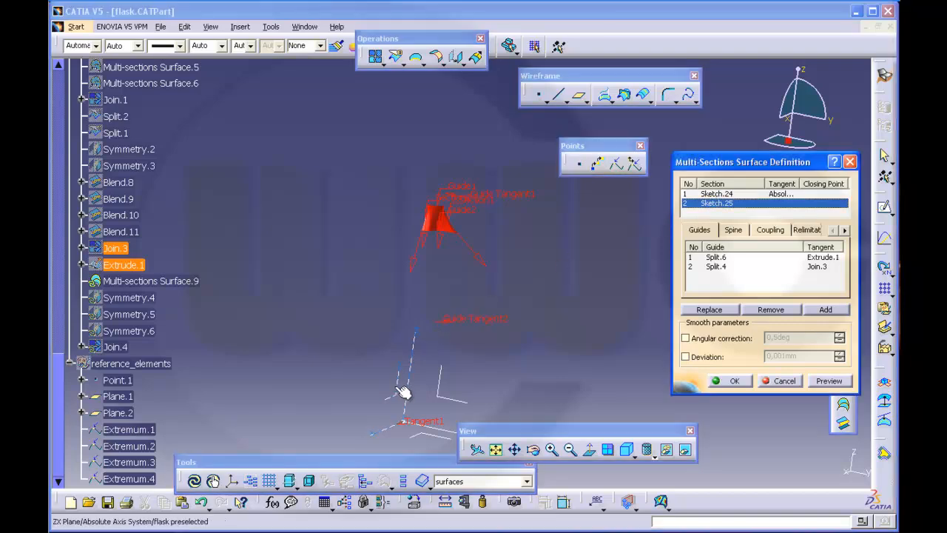
click(734, 380)
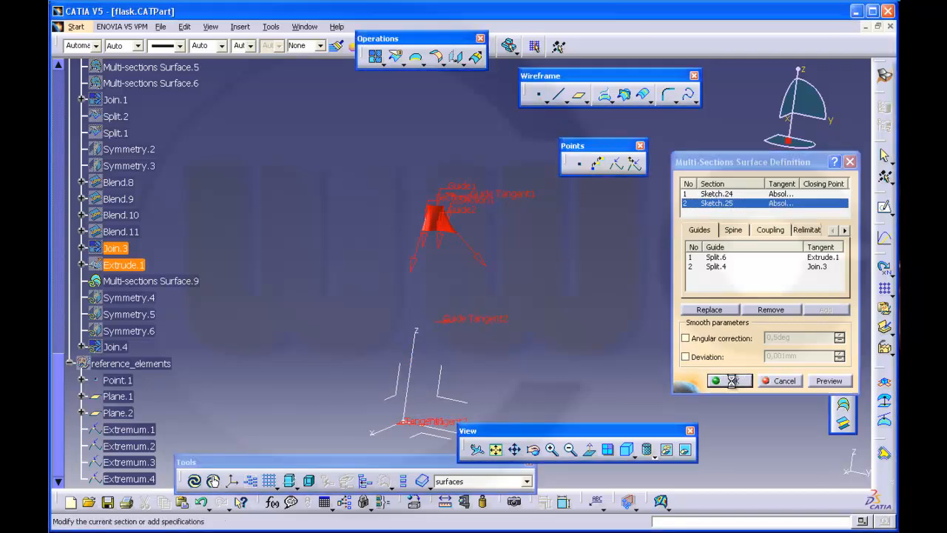
click(729, 380)
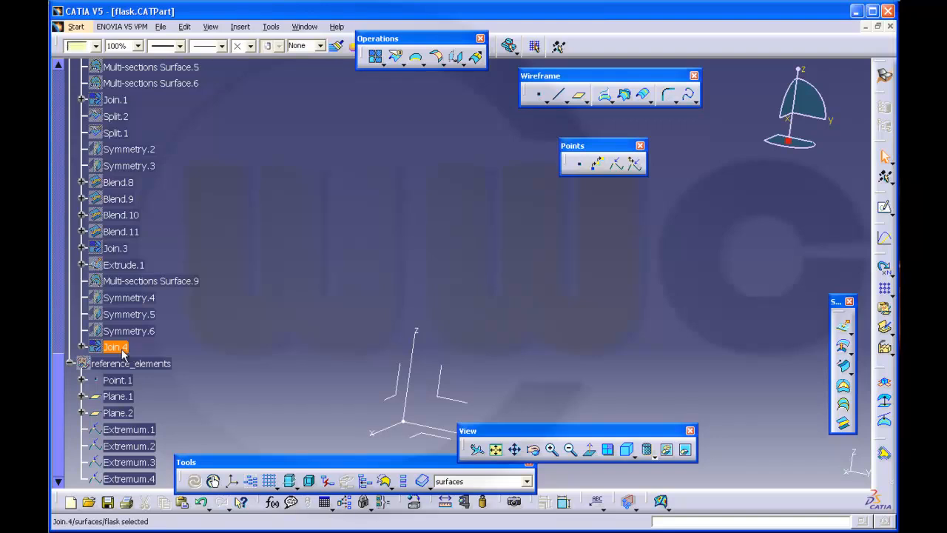
Show Join.4 again and orbit the flask to view its base from below
right_click(115, 346)
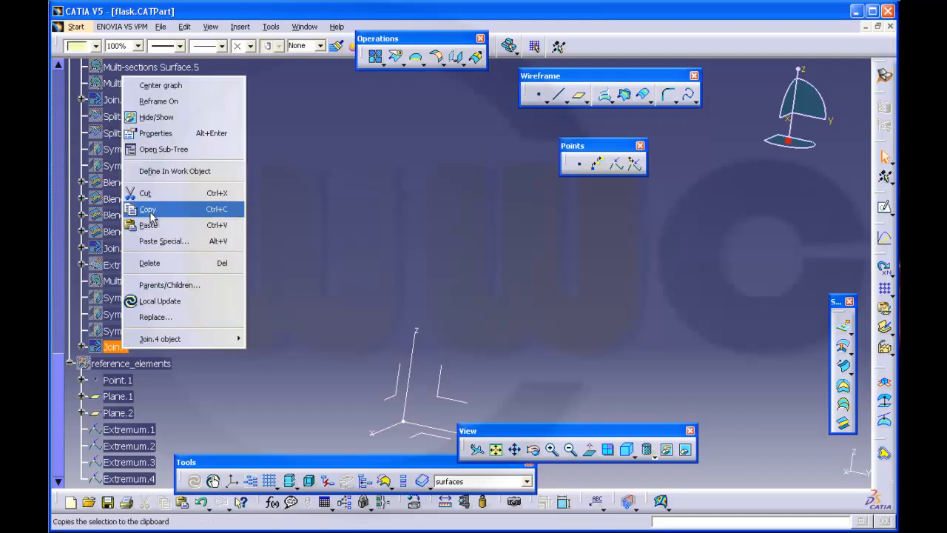
mouse_move(148, 193)
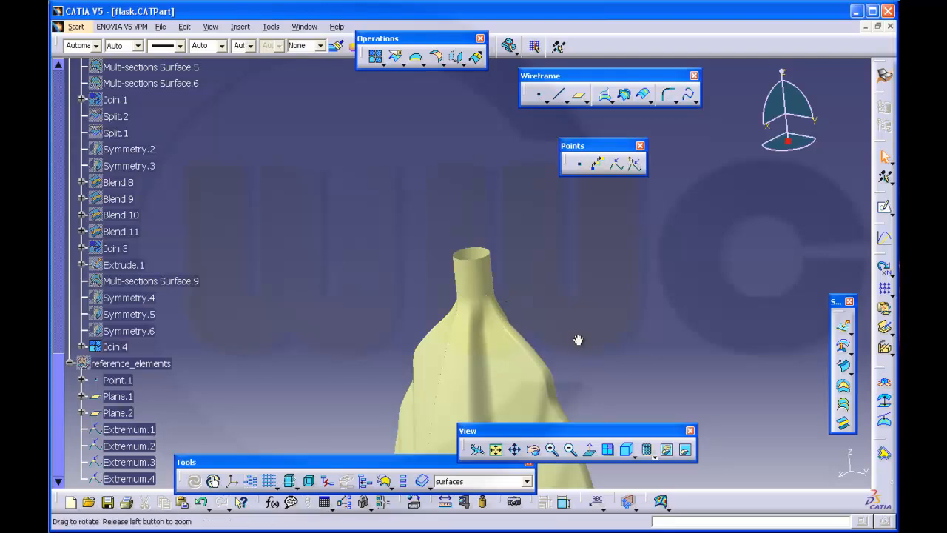
drag(579, 339, 537, 336)
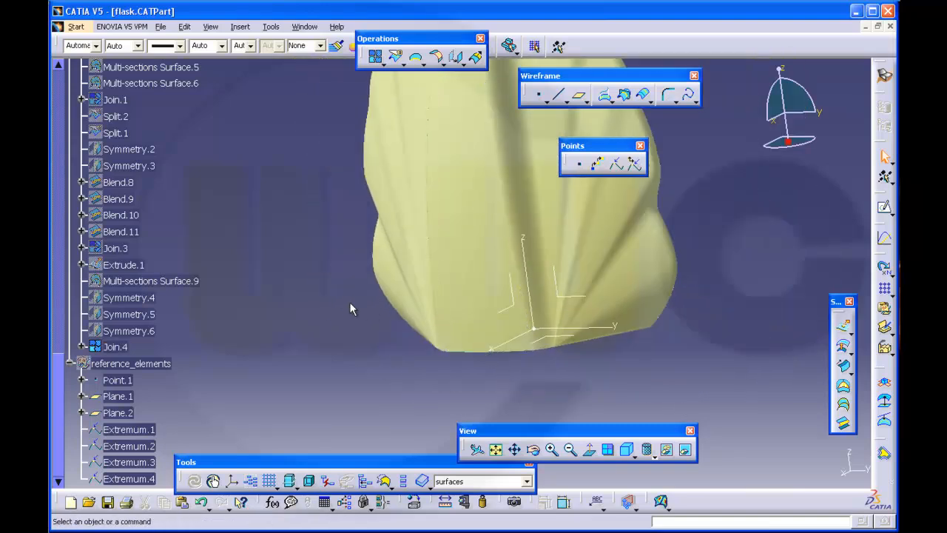
Create Plane.3 offset 20 mm from the base plane
right_click(131, 364)
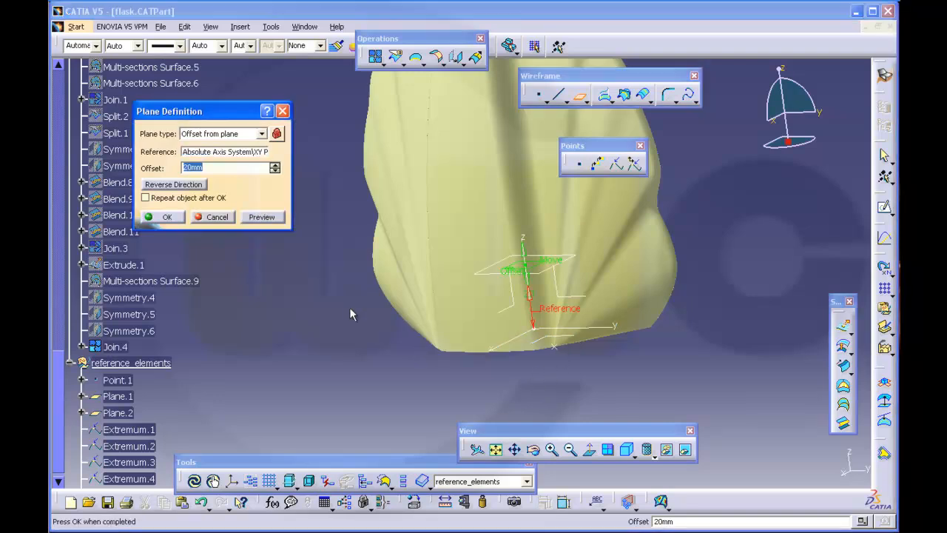
click(162, 216)
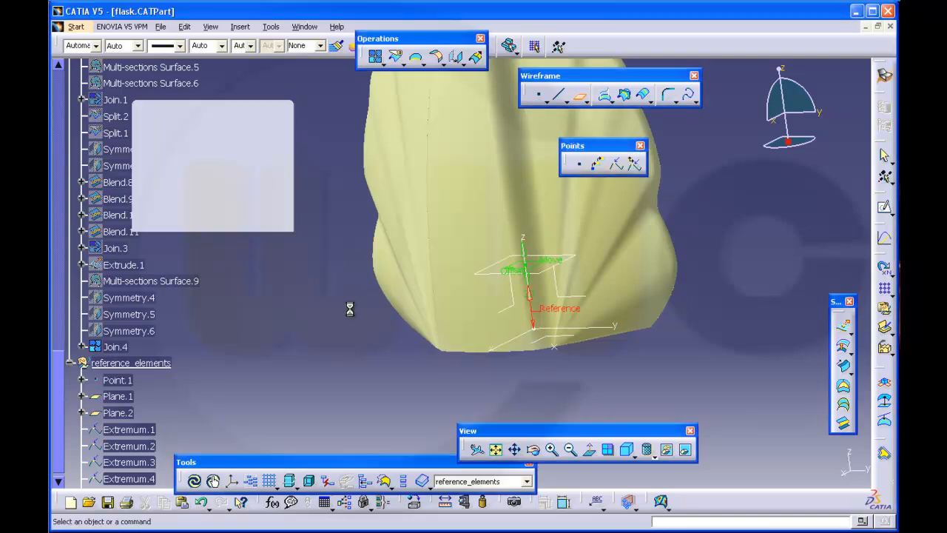
mouse_move(413, 183)
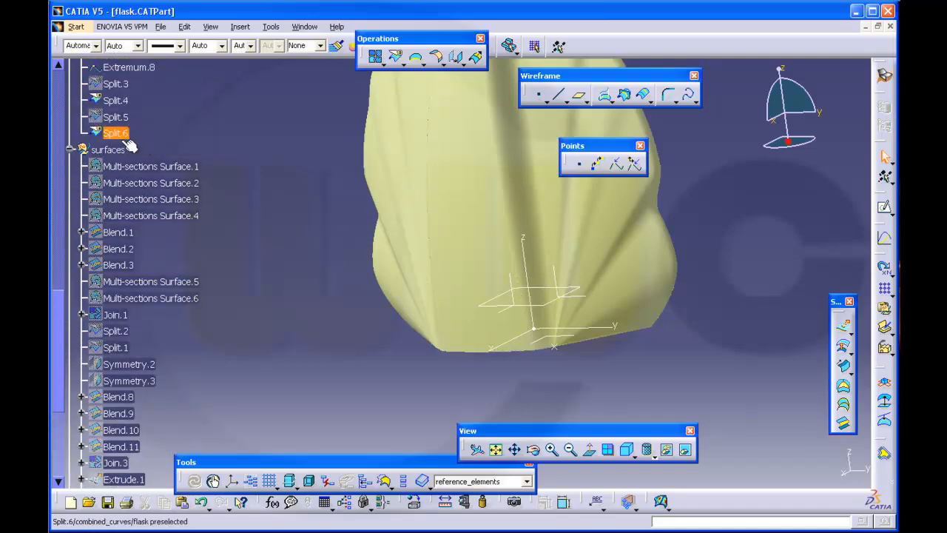
Split Join.4 using Plane.3 as the cutting element to remove the flask bottom
click(110, 148)
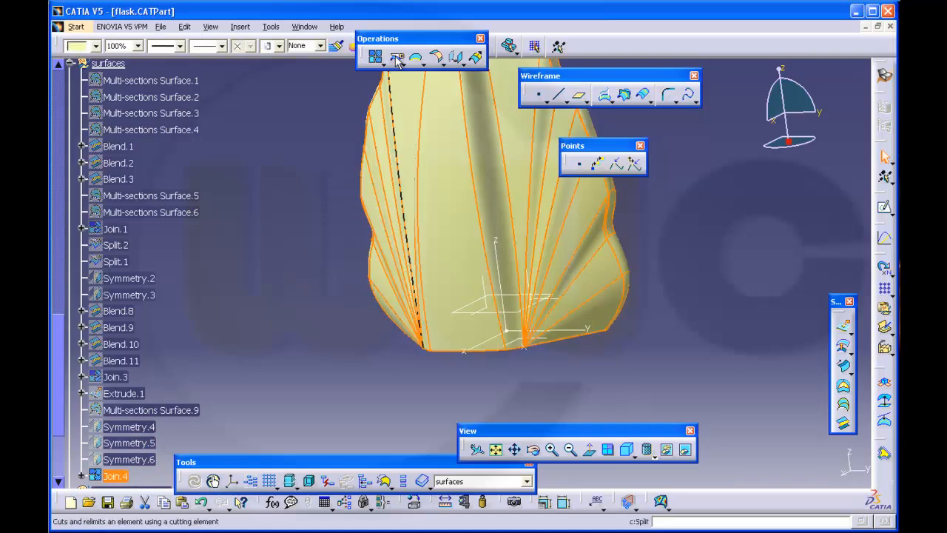
click(396, 56)
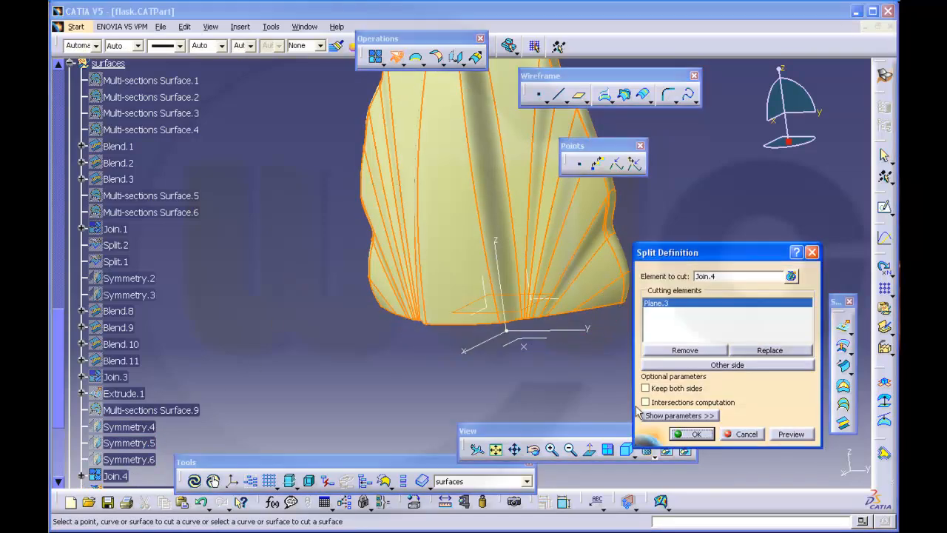
click(695, 433)
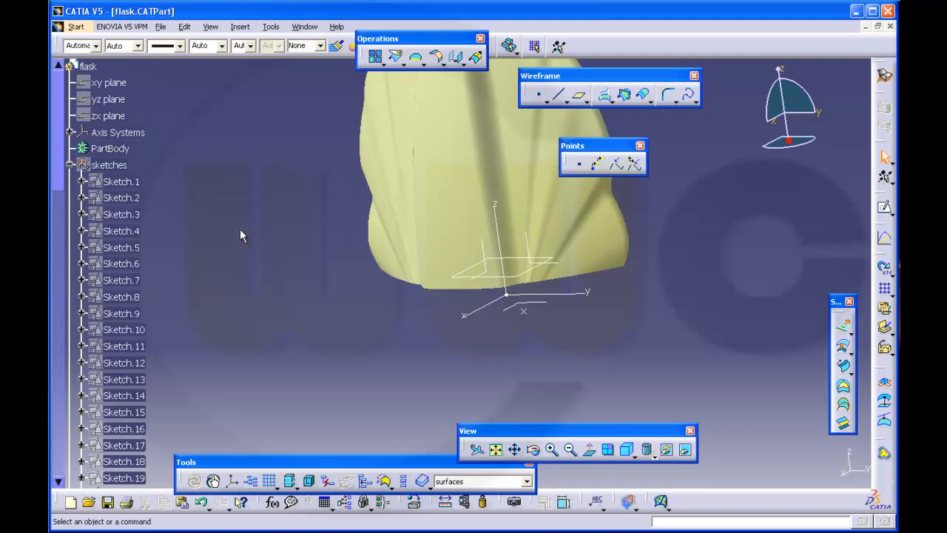
Start Sketch.26 on Plane.3 and expand it in the specification tree
right_click(109, 164)
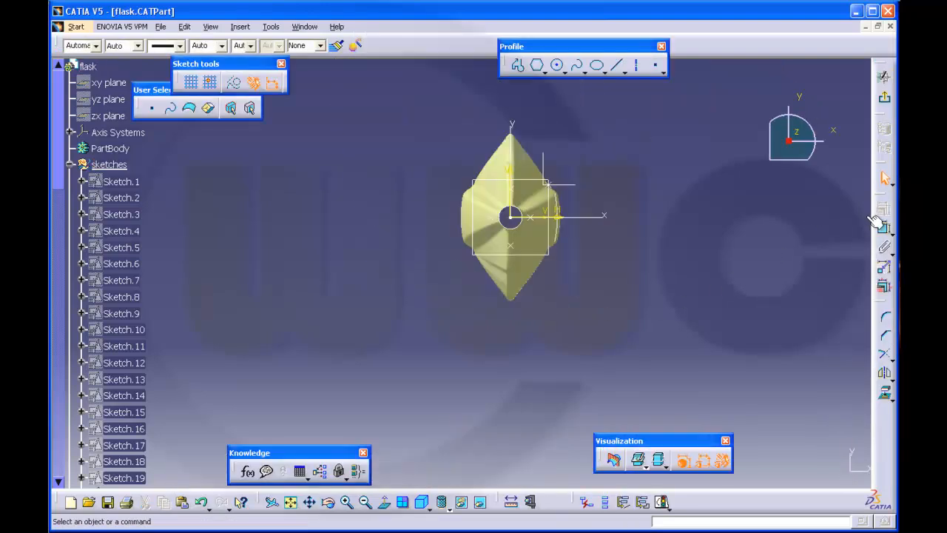
mouse_move(185, 240)
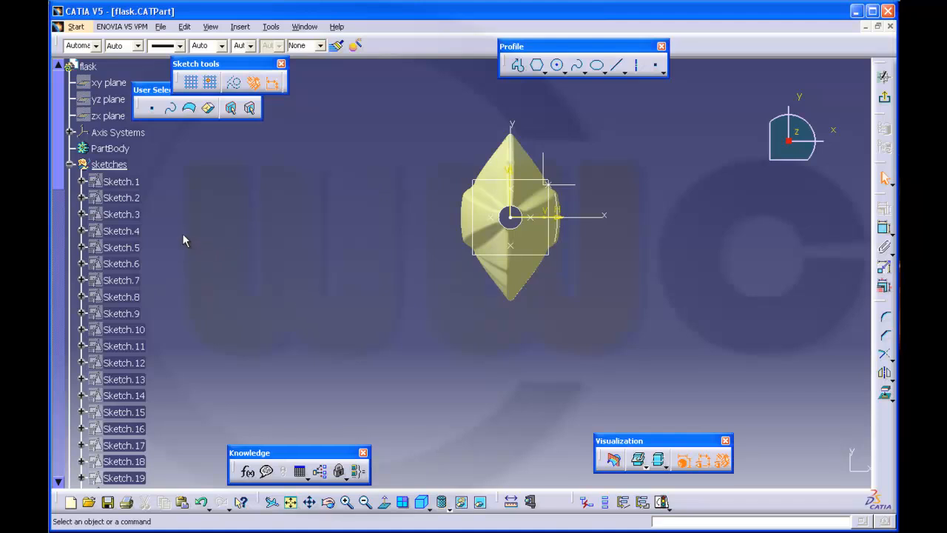
scroll(down, 3)
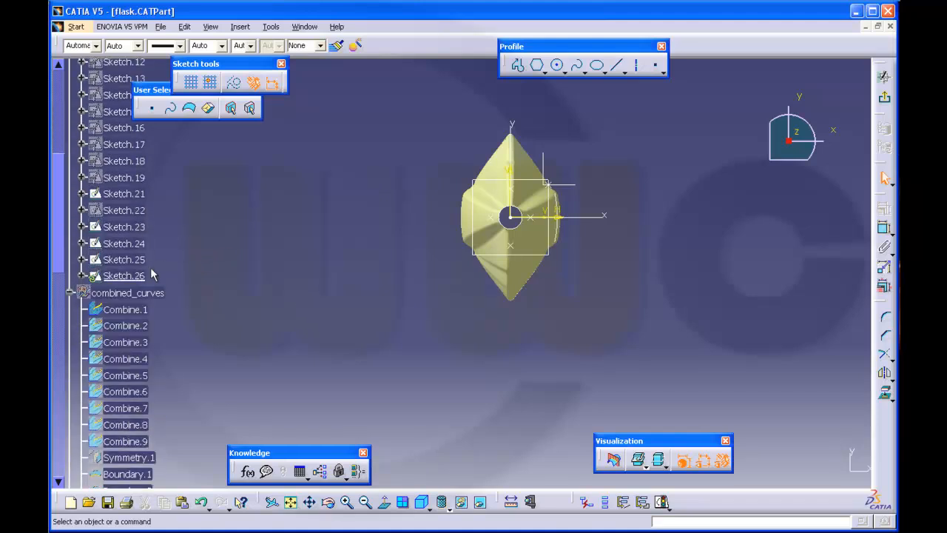
click(83, 275)
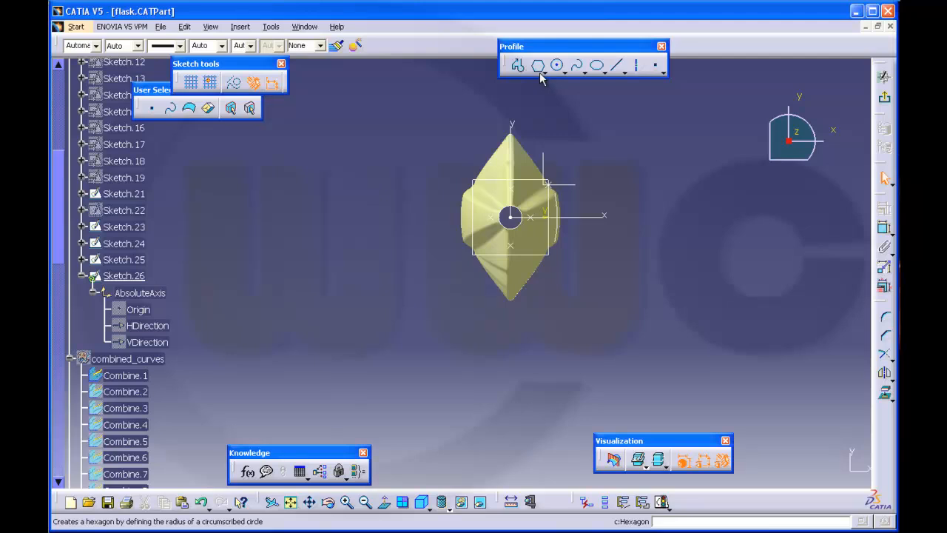
Draw a hexagon centred on the sketch origin and begin constraining it
click(539, 65)
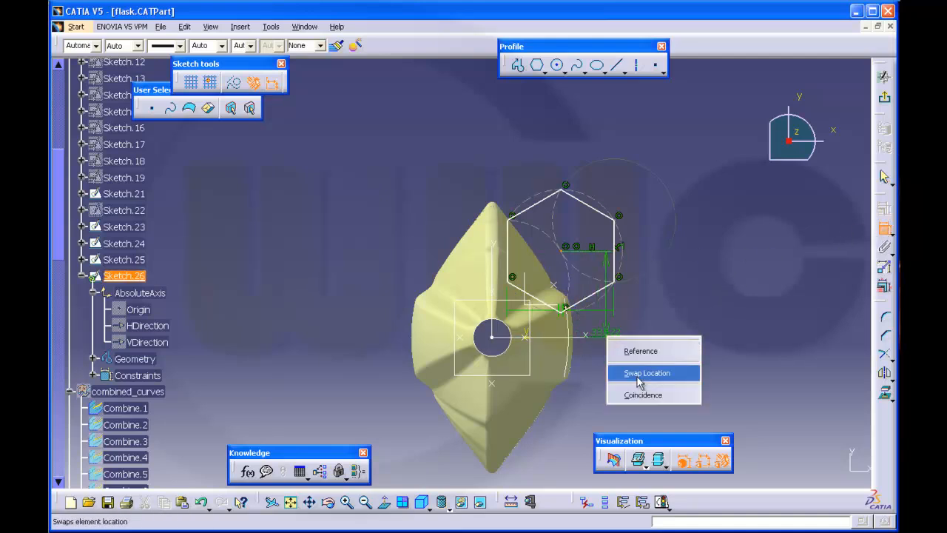
click(647, 373)
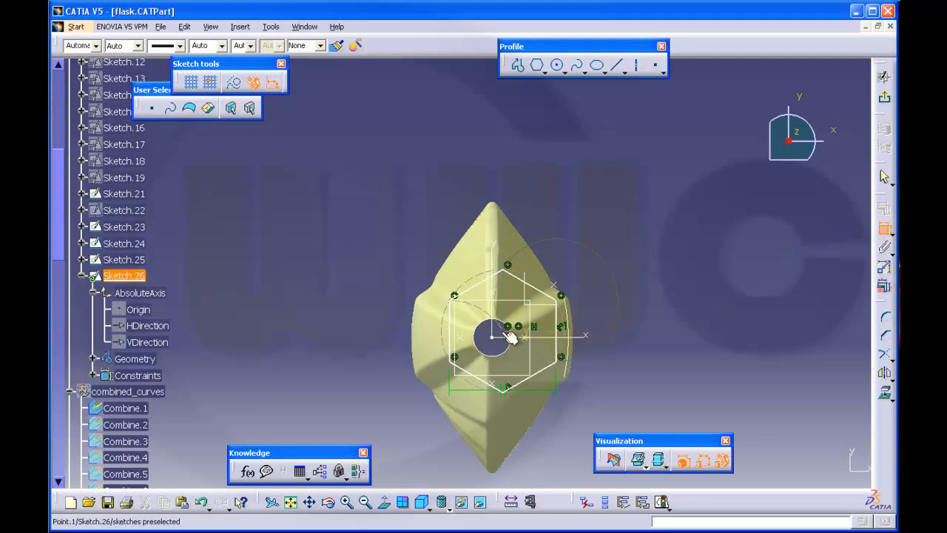
right_click(585, 333)
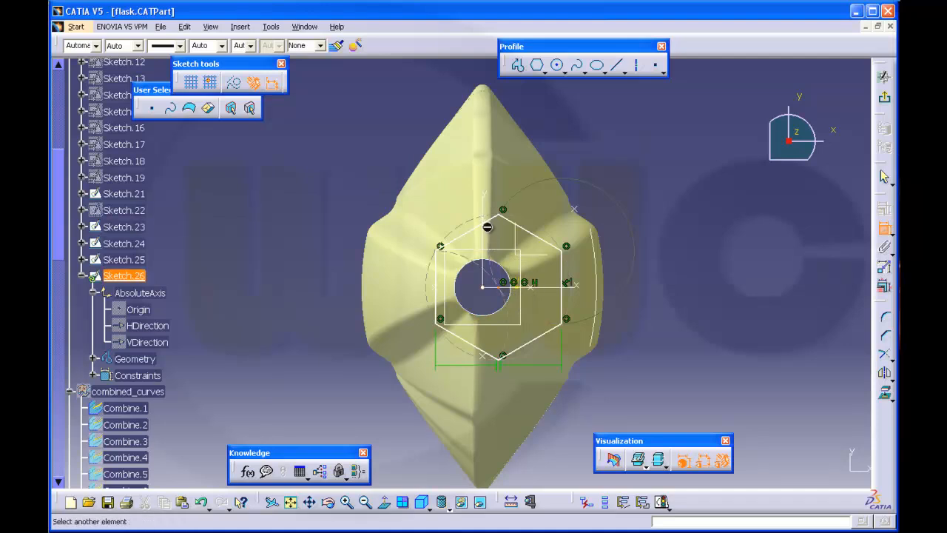
right_click(487, 228)
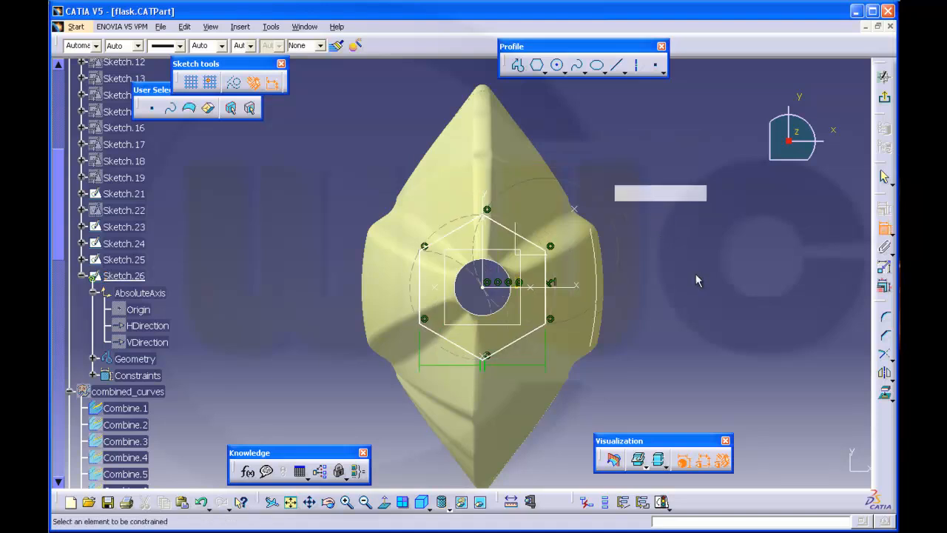
mouse_move(749, 310)
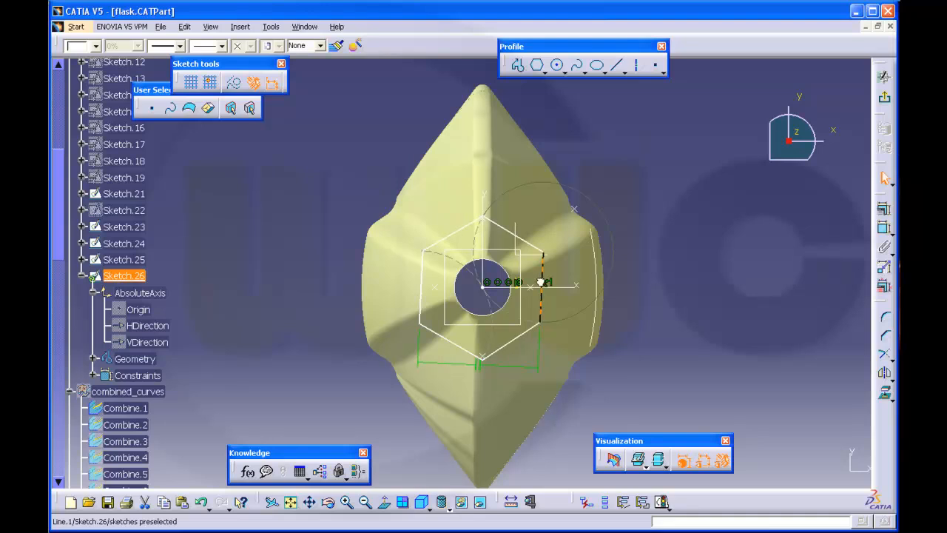
Add dimension constraints to the hexagon's edges to enlarge and centre it over the base
click(885, 230)
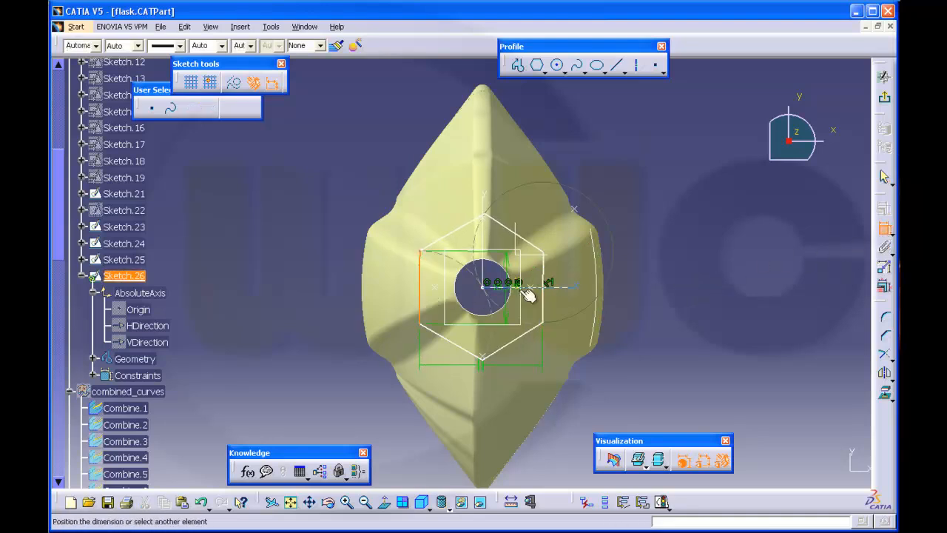
click(663, 252)
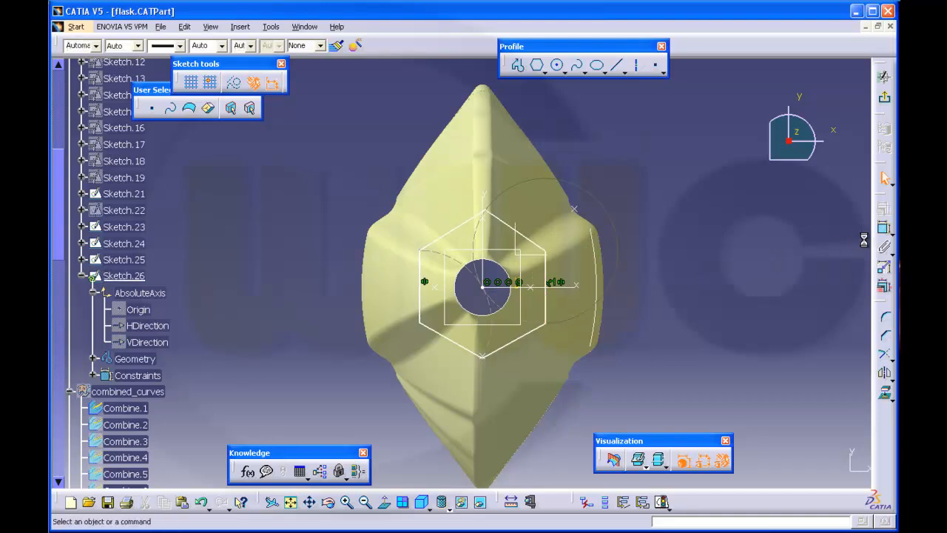
mouse_move(572, 320)
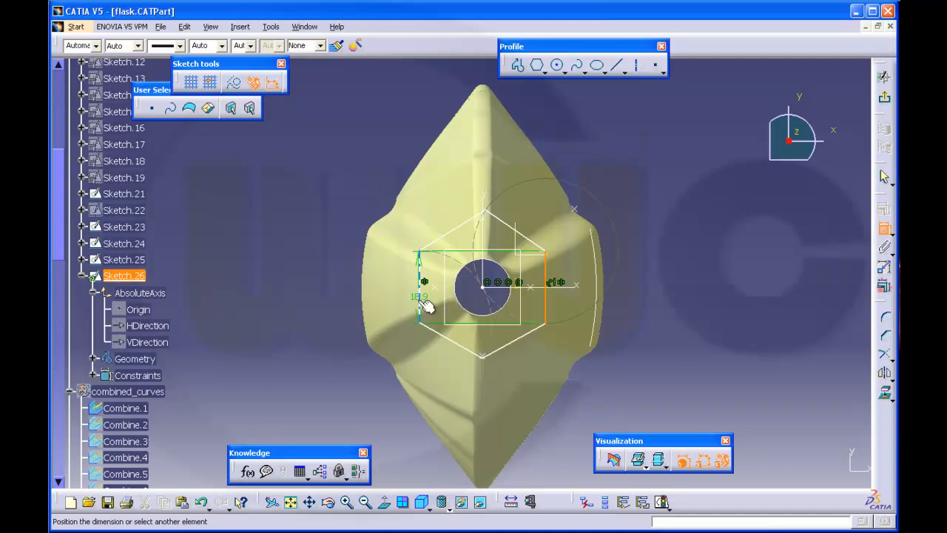
click(426, 305)
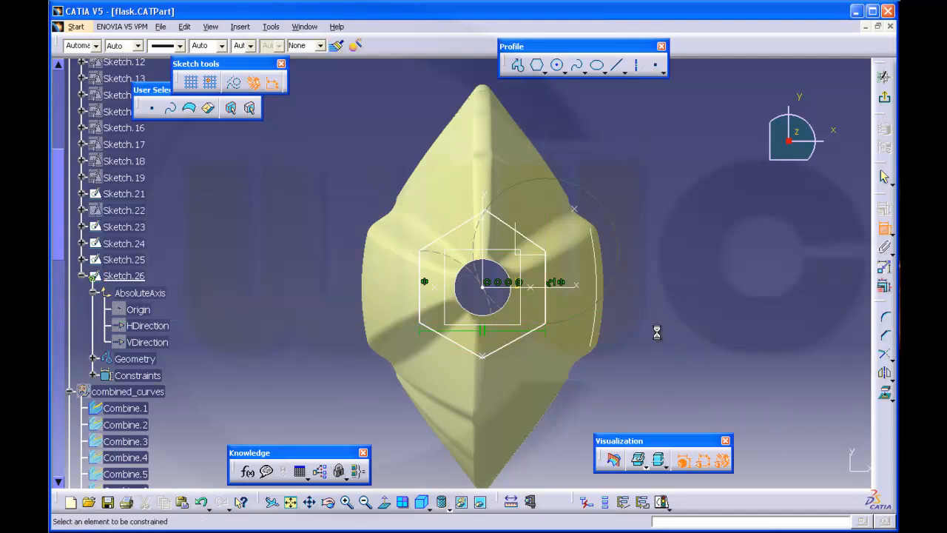
mouse_move(553, 306)
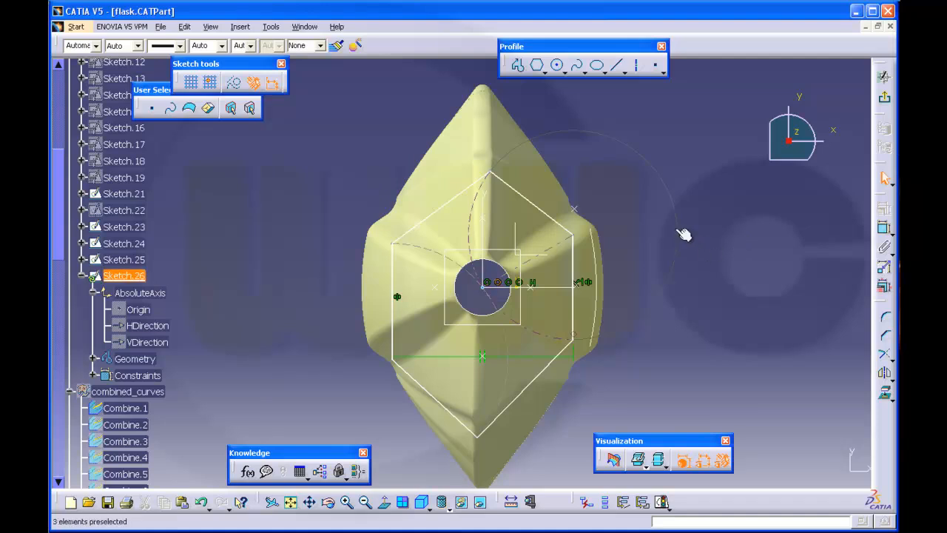
mouse_move(678, 235)
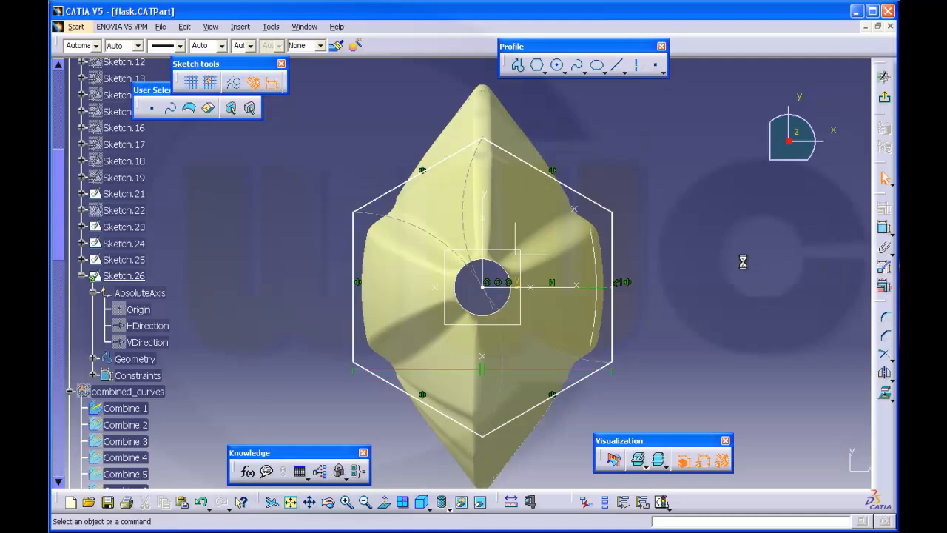
mouse_move(491, 142)
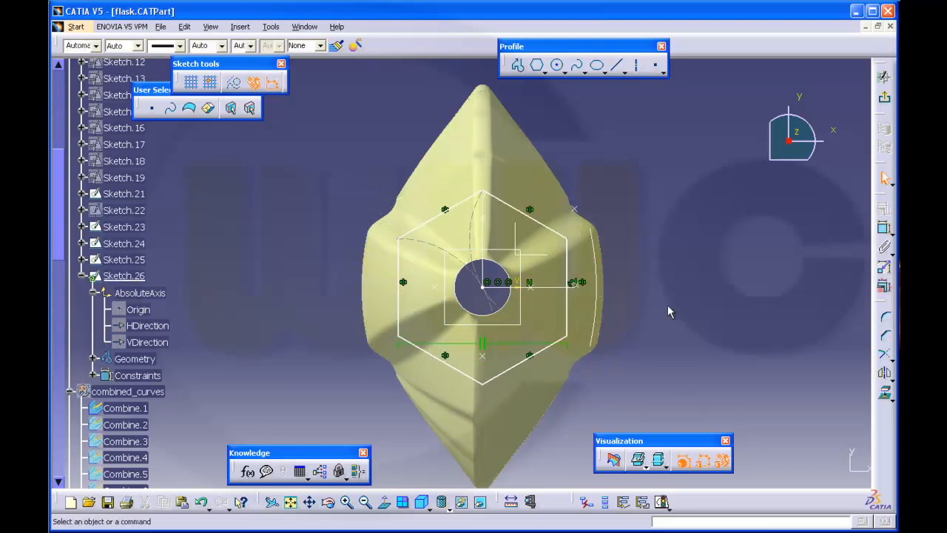
Turn the hexagon point-up and stretch it lengthwise to match the flask outline
click(444, 252)
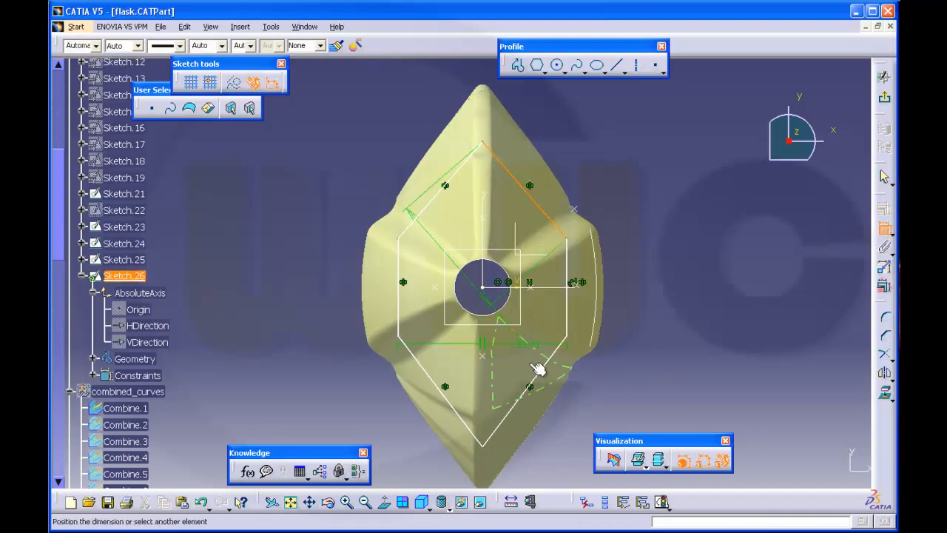
right_click(540, 368)
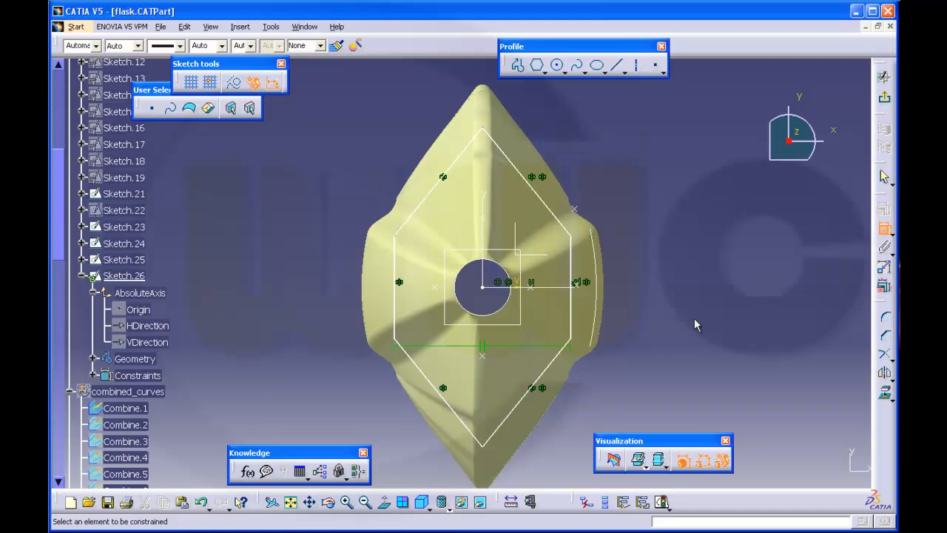
mouse_move(692, 249)
text(5)
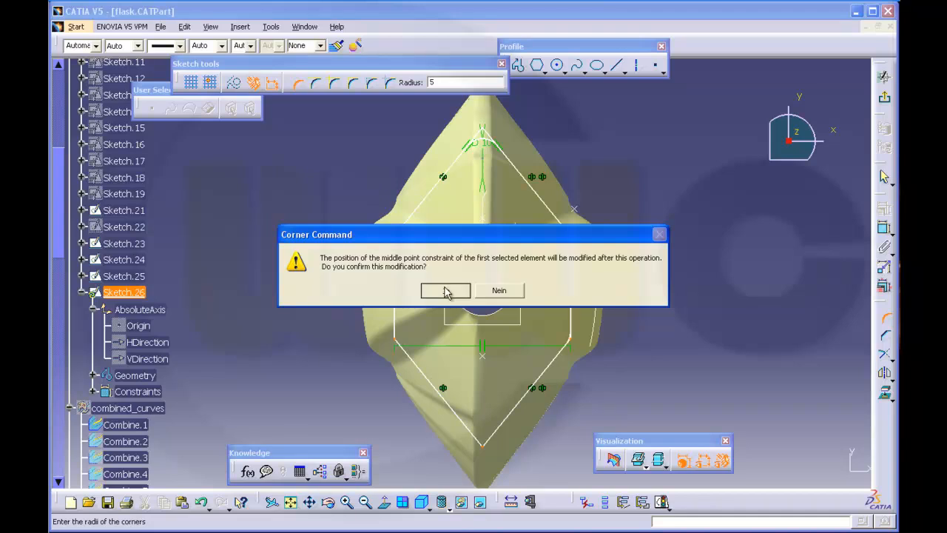
Round the hexagon's corners with the Corner tool, accepting the constraint warning
click(445, 290)
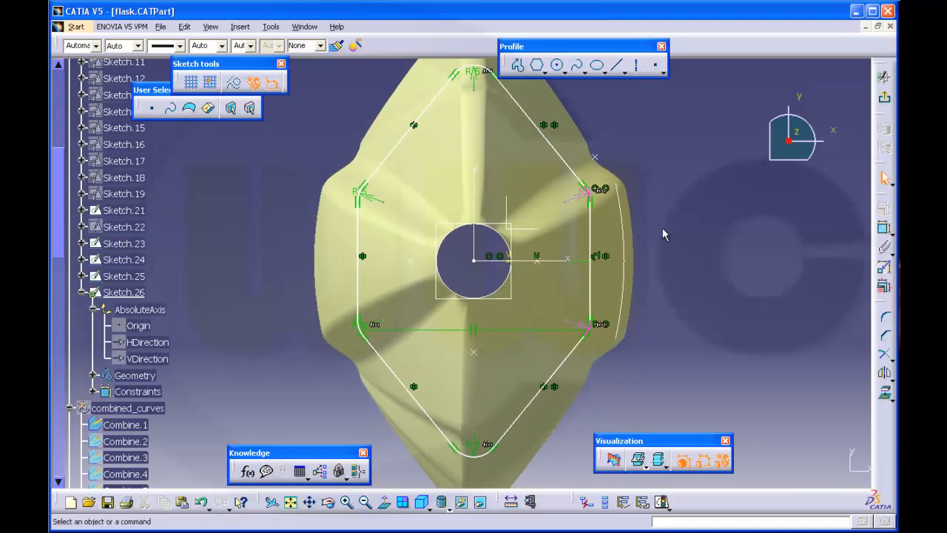
mouse_move(665, 250)
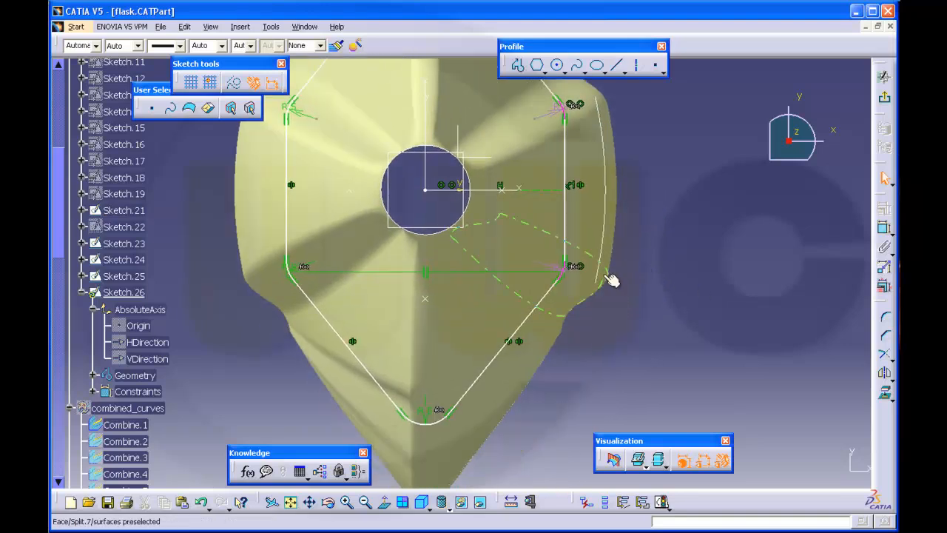
mouse_move(584, 267)
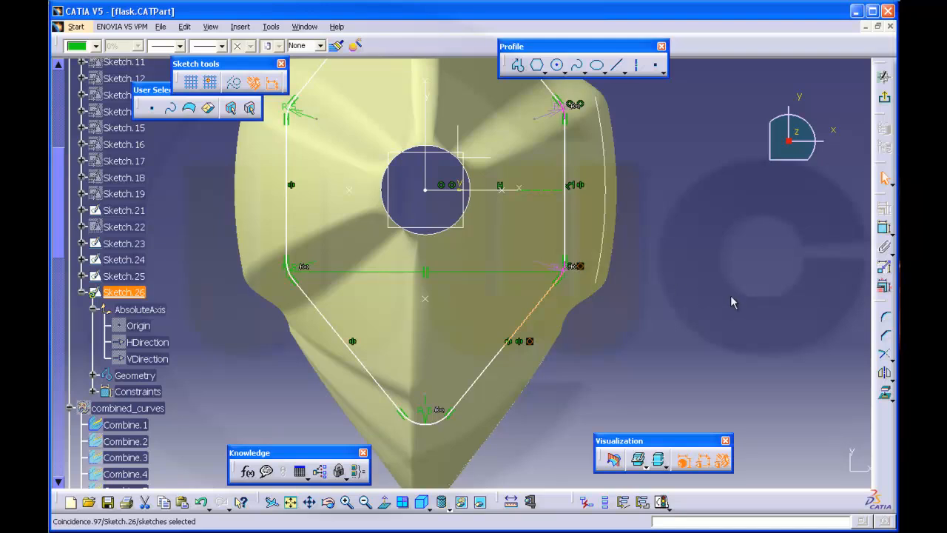
mouse_move(610, 293)
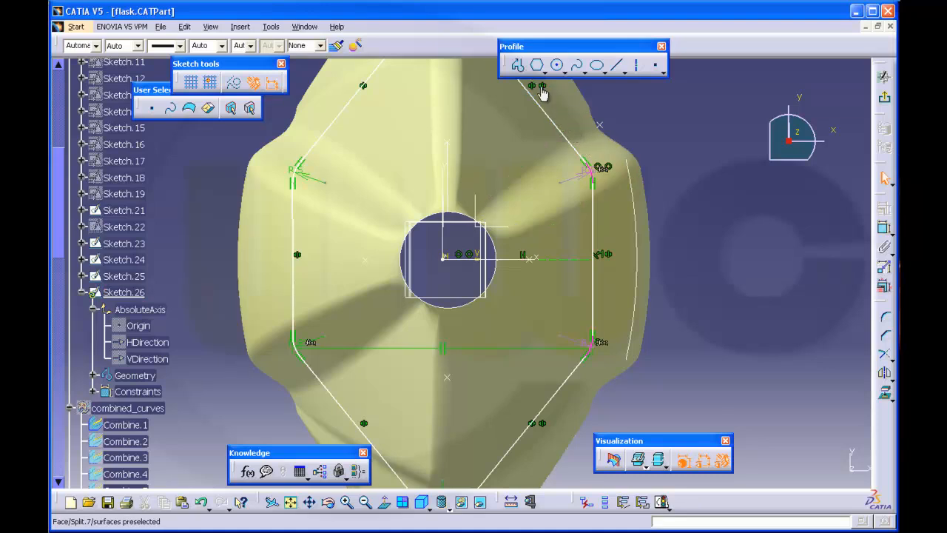
click(124, 292)
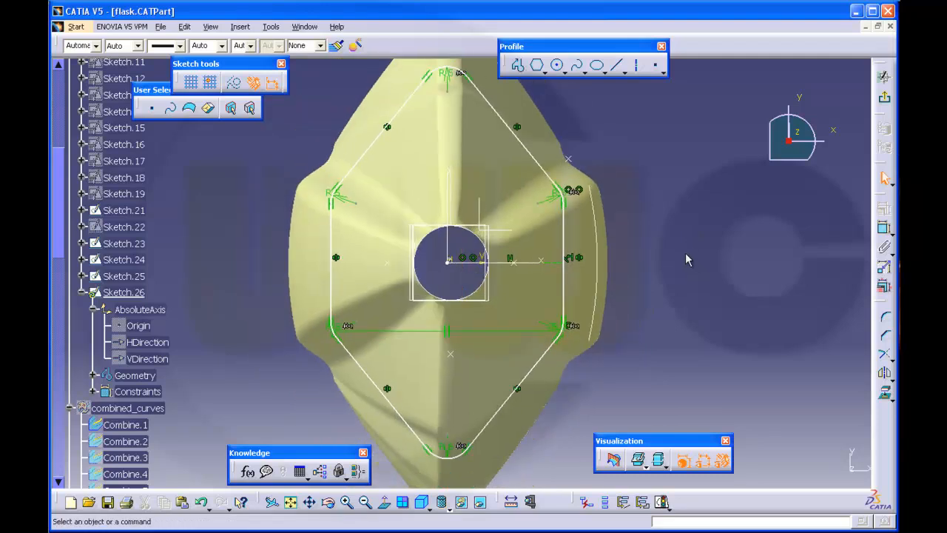
mouse_move(682, 255)
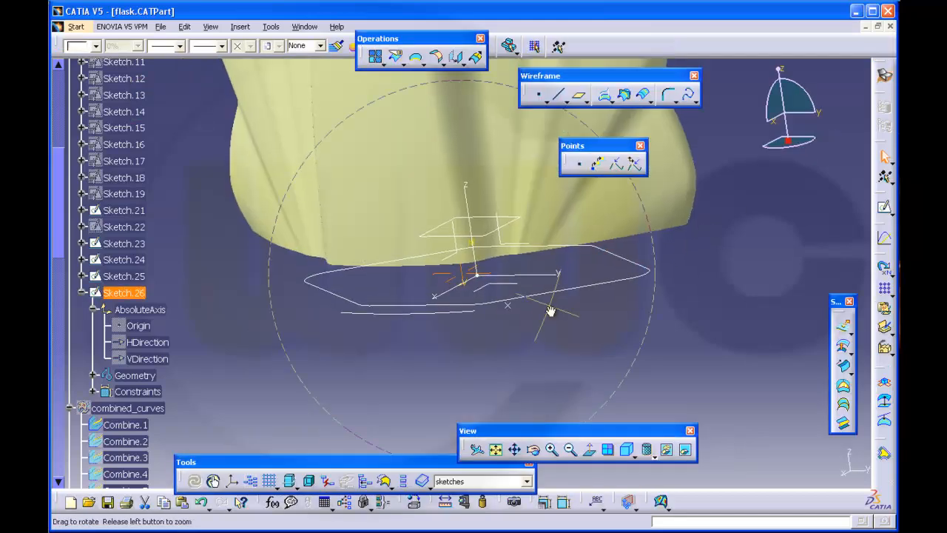
Define combined_curves as the in-work object, viewing the model from its base
drag(551, 310, 377, 299)
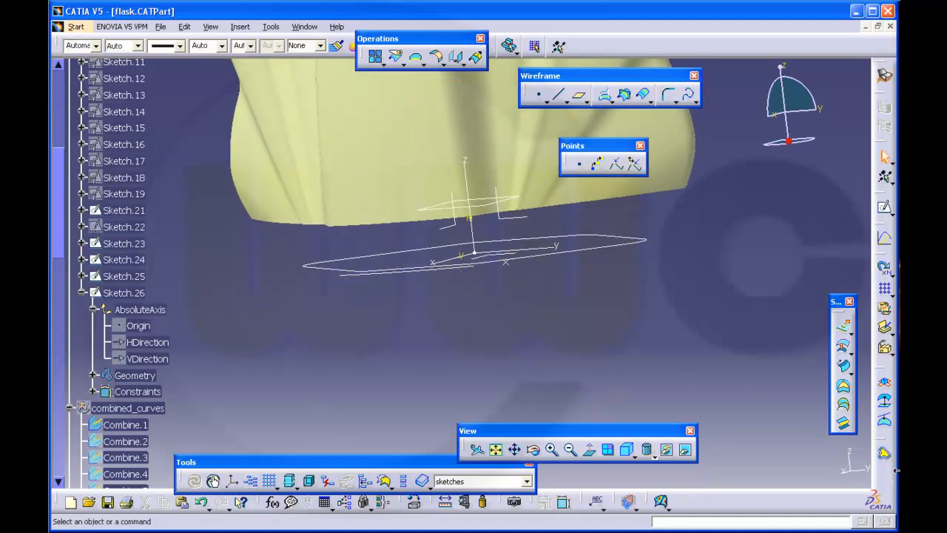
mouse_move(843, 423)
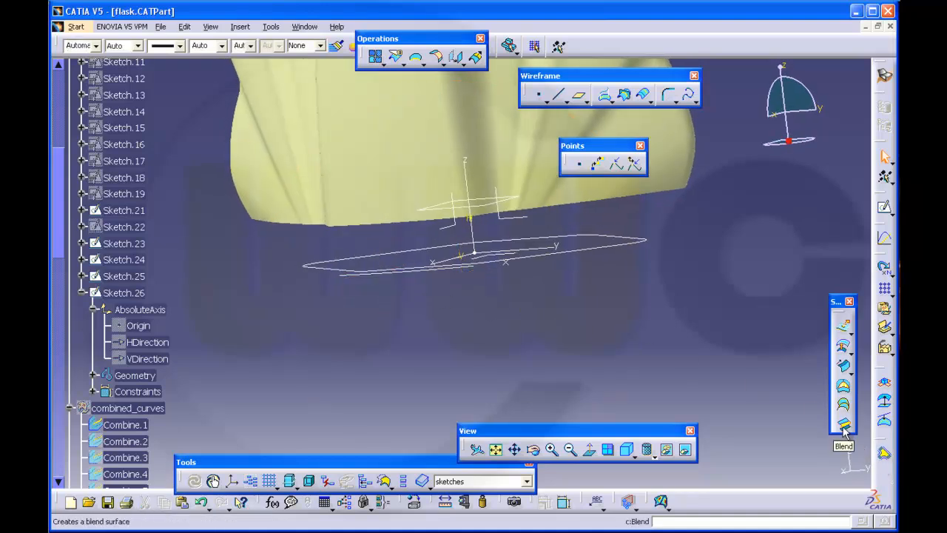
click(843, 424)
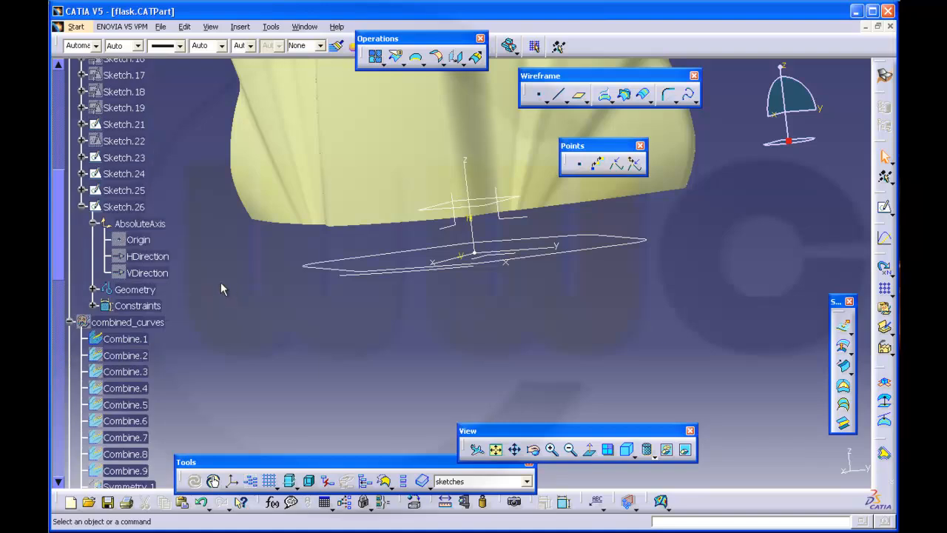
scroll(down, 3)
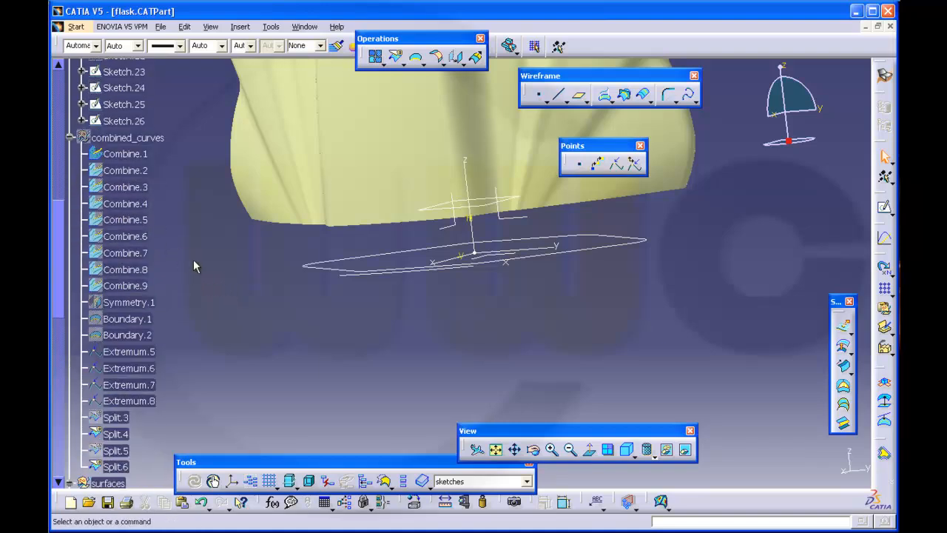
right_click(127, 137)
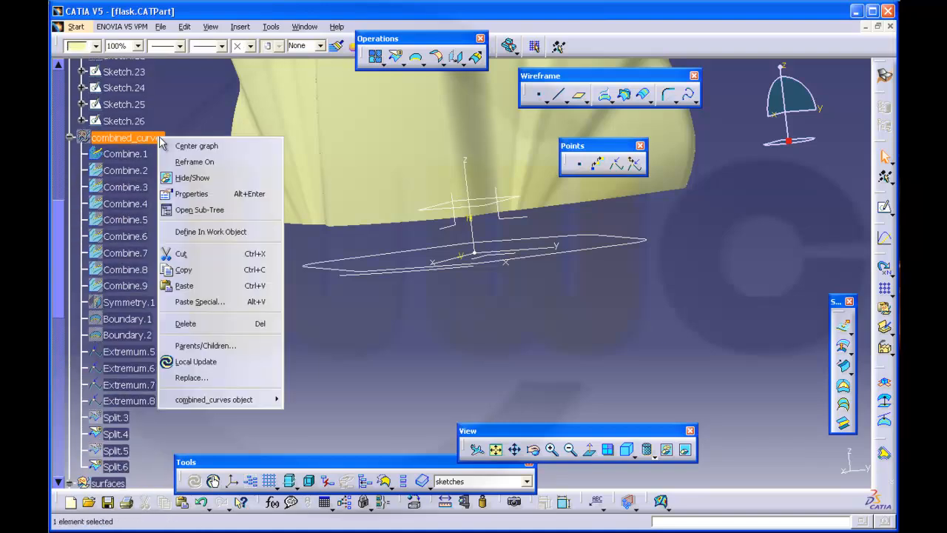
click(210, 231)
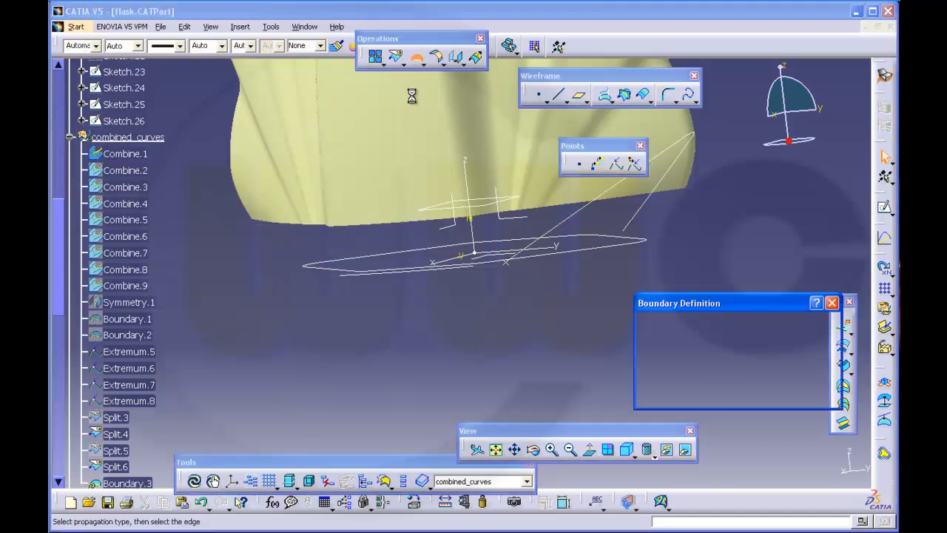
Create Boundary.3 along Split.7's bottom edge with tangent continuity, then make surfaces the work object
click(400, 222)
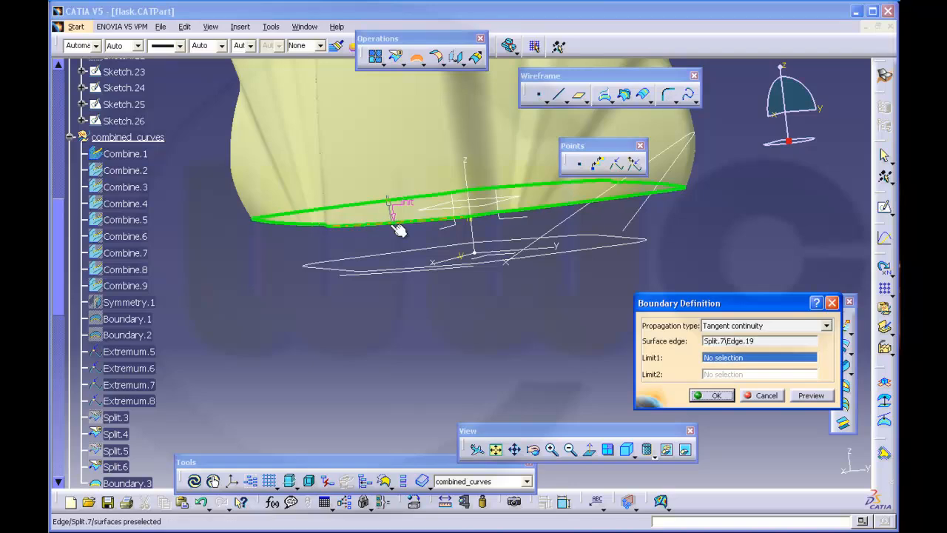
click(712, 394)
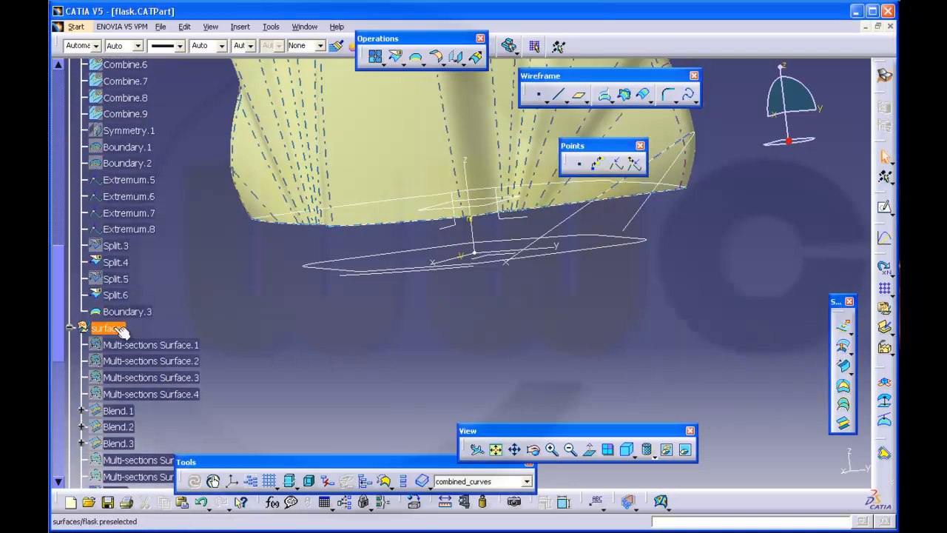
click(108, 329)
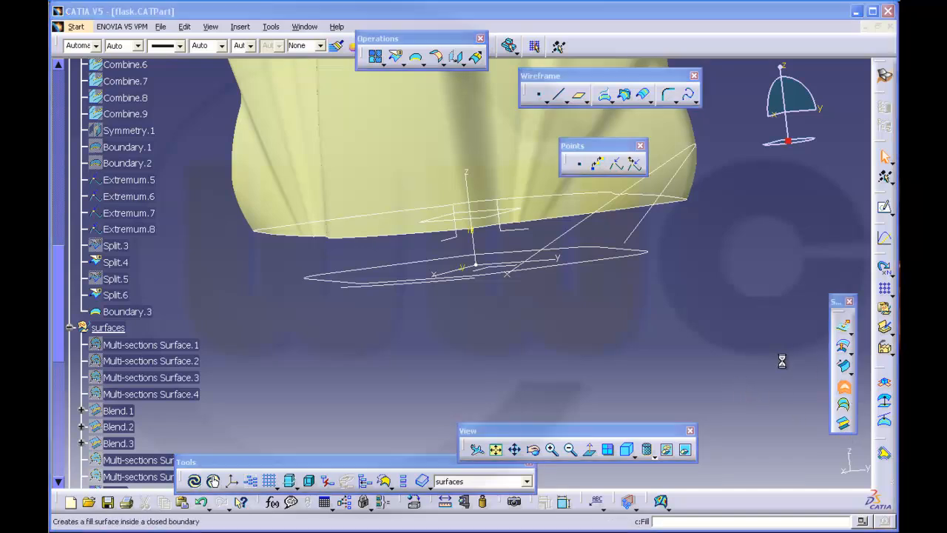
Create Fill.1 on the rounded hexagon sketch to close the flask's cut base
click(376, 56)
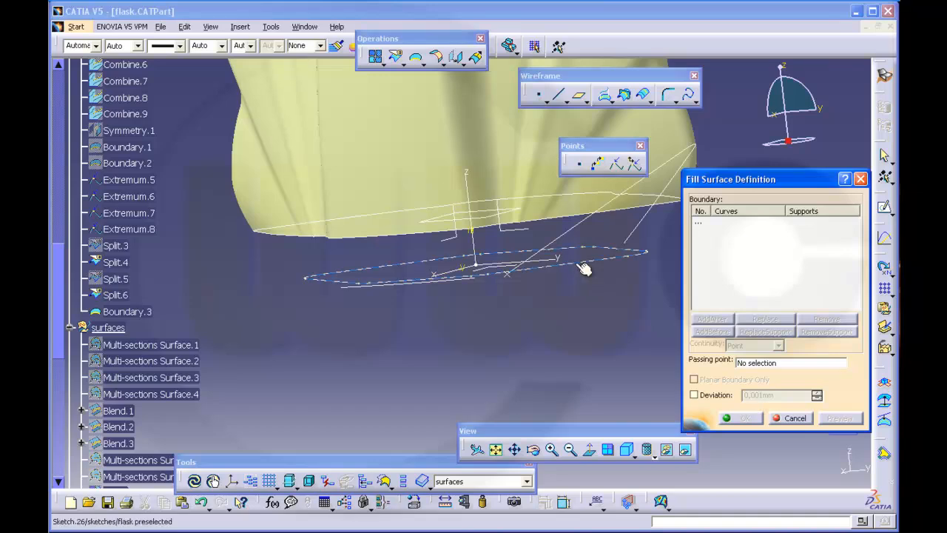
click(793, 417)
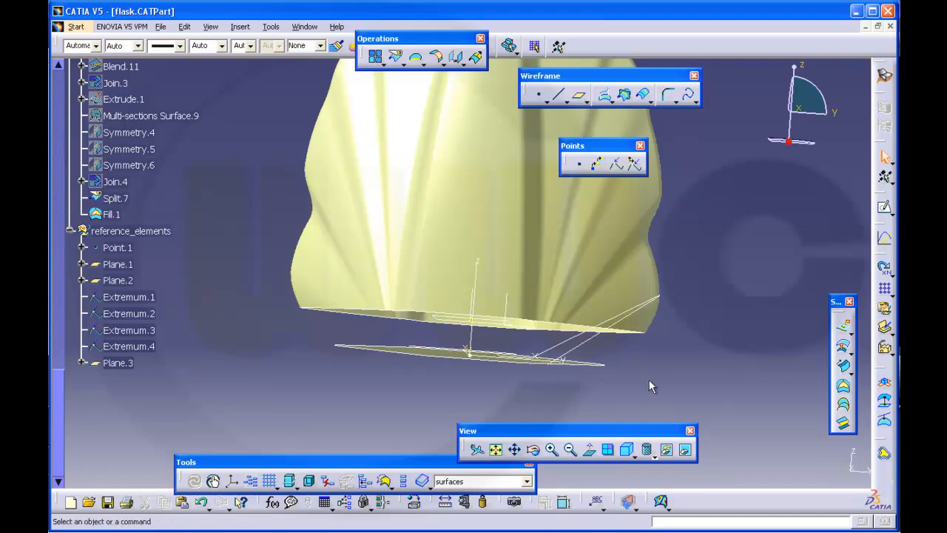
mouse_move(451, 359)
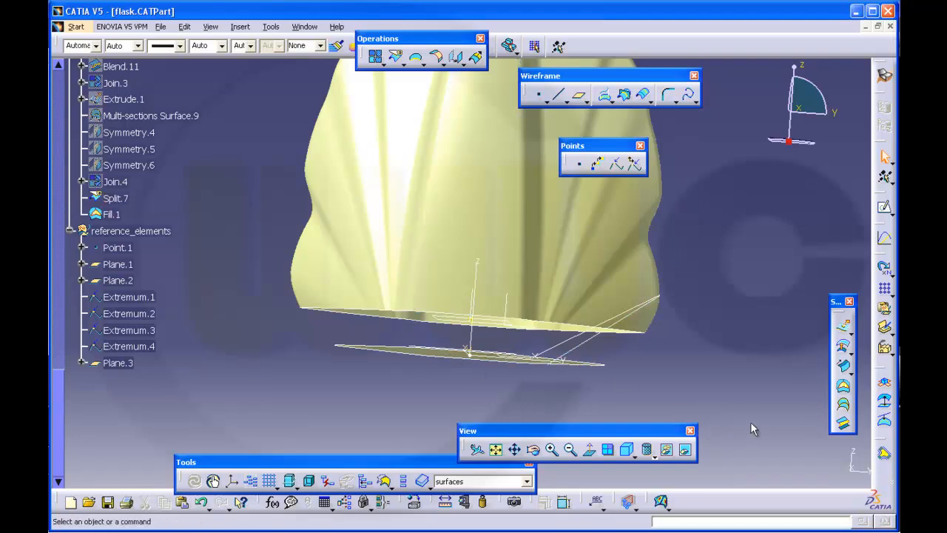
mouse_move(809, 409)
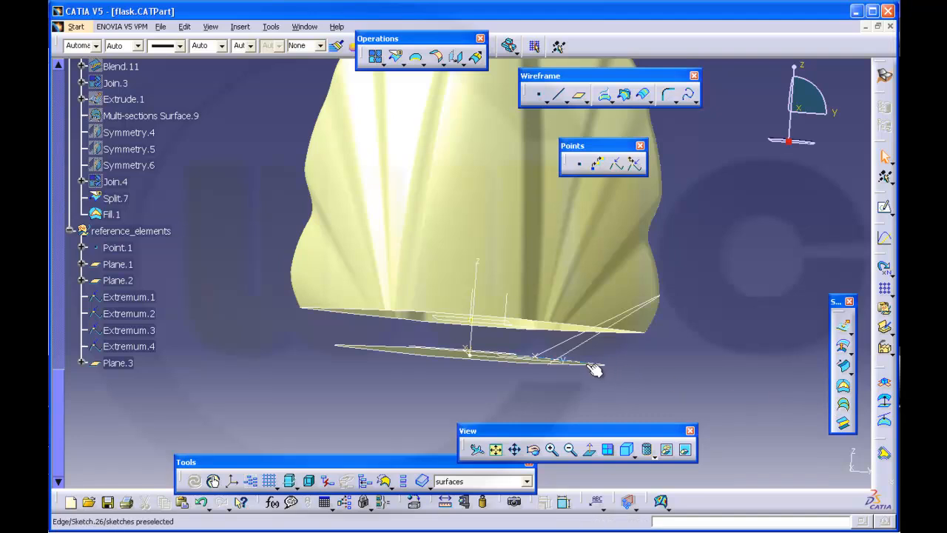
mouse_move(477, 289)
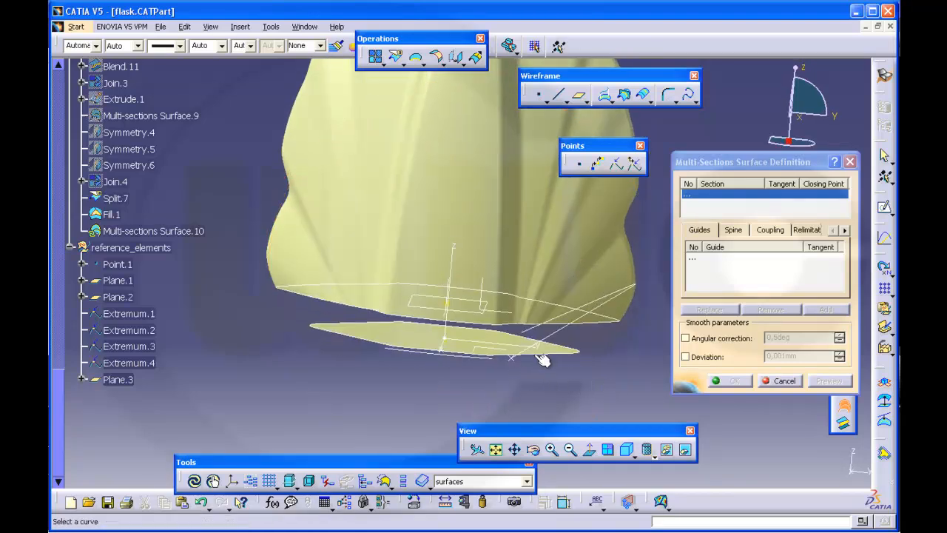
Use the base sketch as a section of Multi-sections Surface.10 and reach its Coupling settings
click(518, 360)
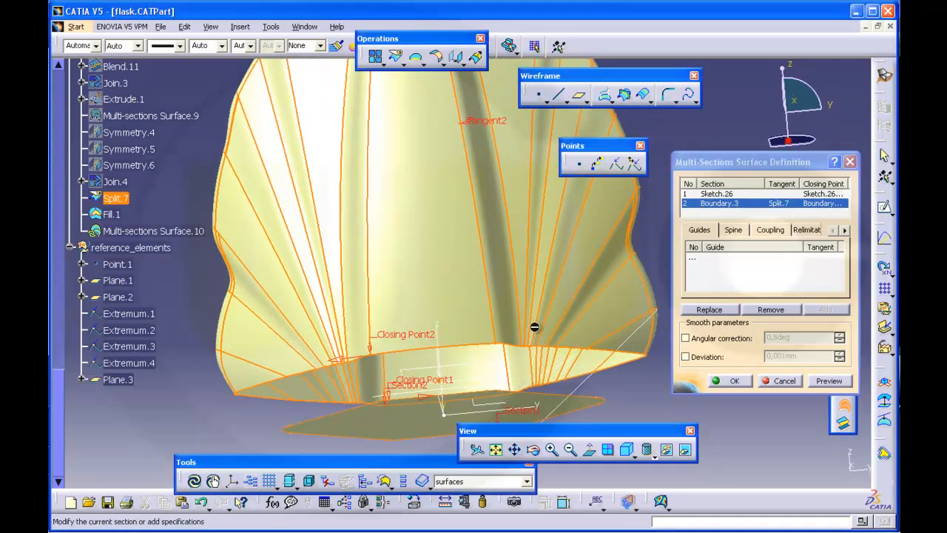
click(769, 230)
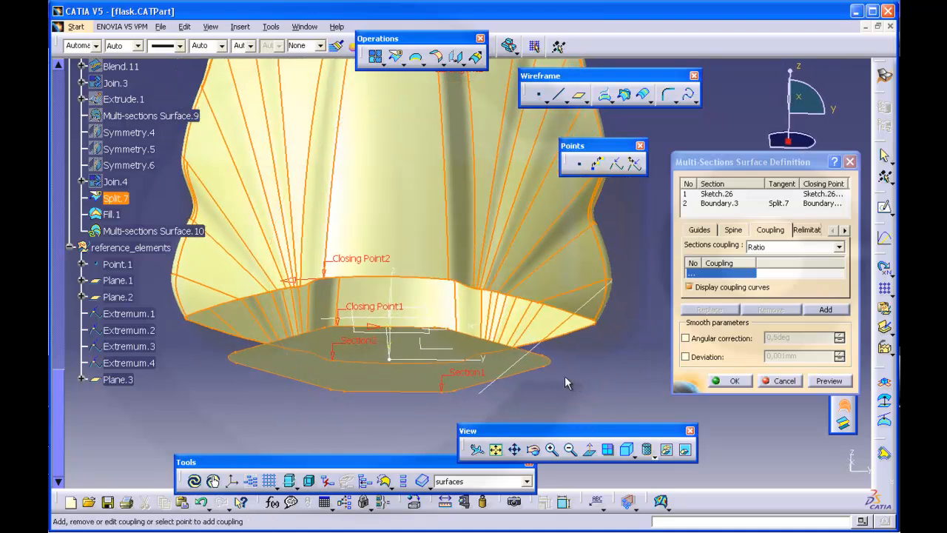
Add couplings between matching corner vertices of Sketch.26 and Boundary.3, orbiting to reach each corner
click(825, 309)
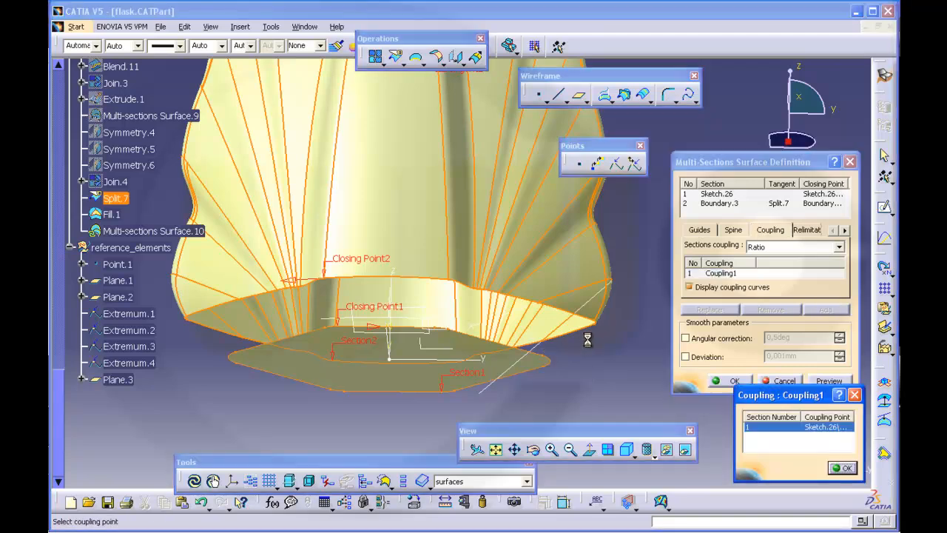
click(841, 468)
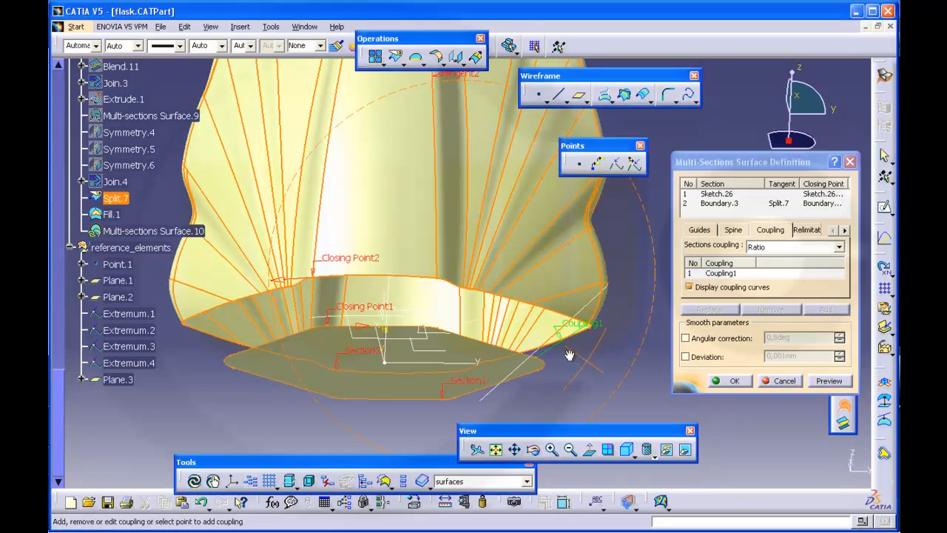
drag(570, 355, 562, 370)
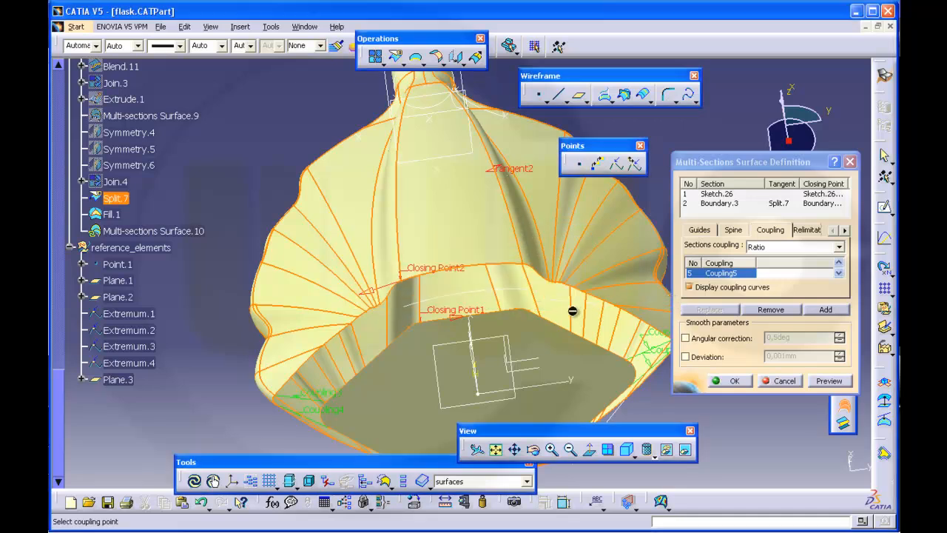
double_click(719, 272)
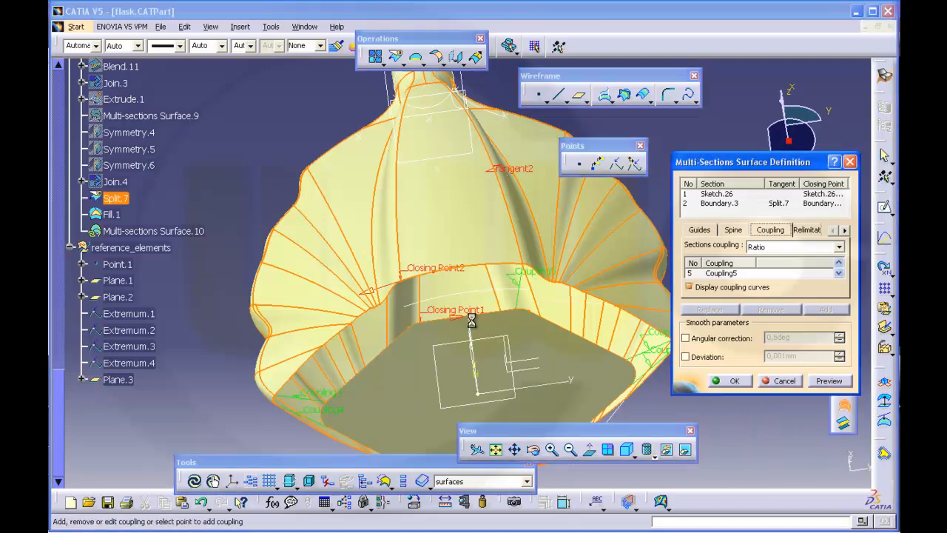
click(412, 287)
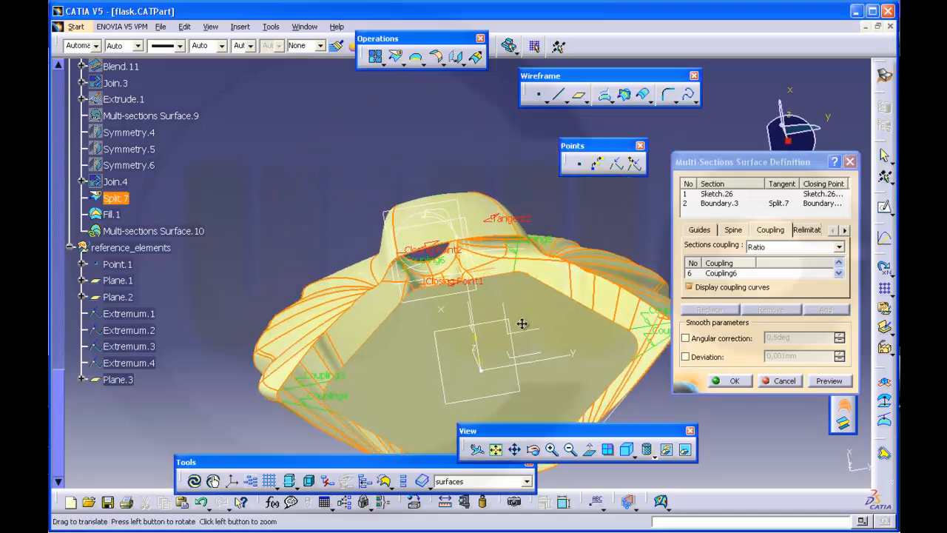
drag(521, 323, 511, 220)
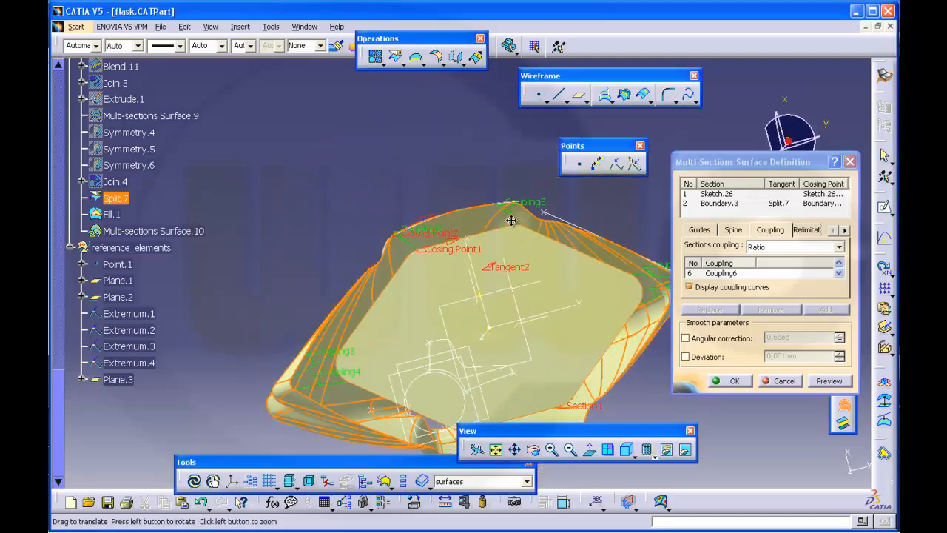
drag(512, 219, 503, 219)
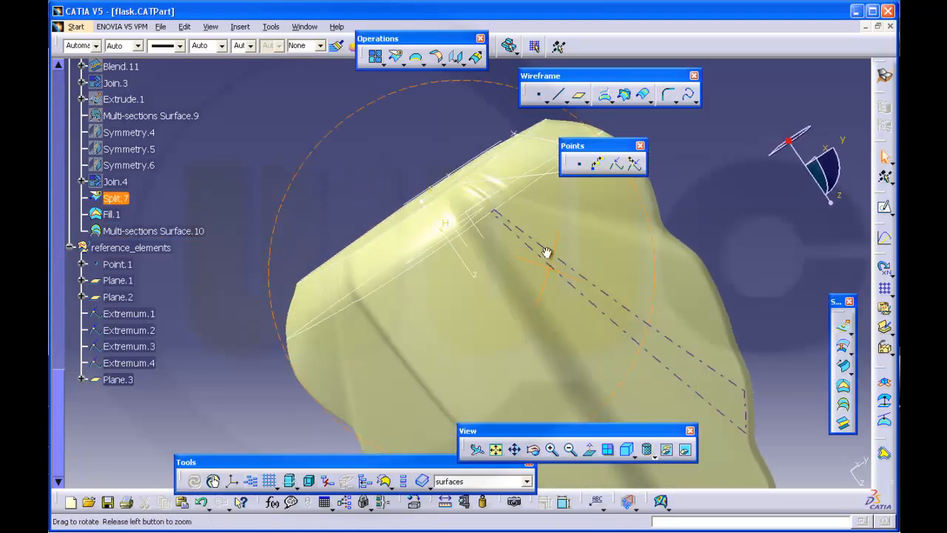
drag(548, 251, 619, 383)
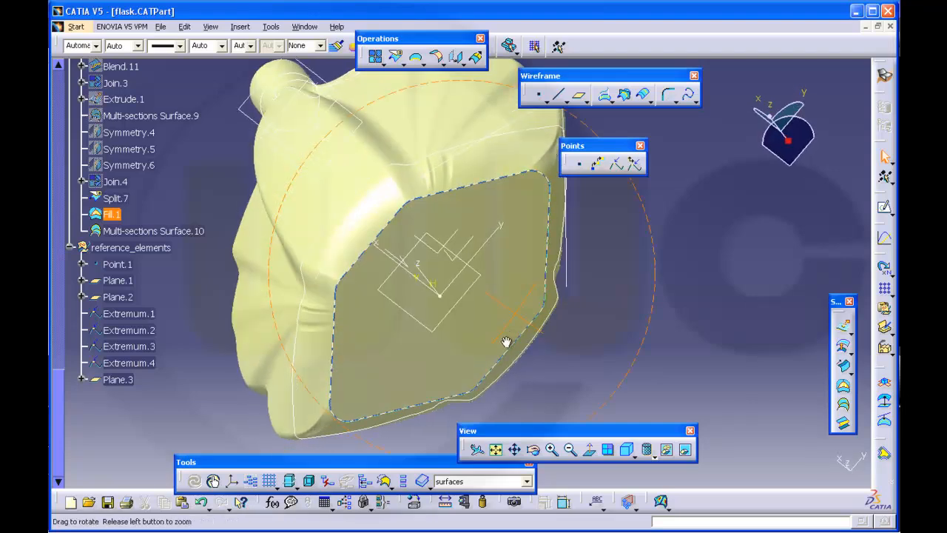
drag(506, 340, 440, 308)
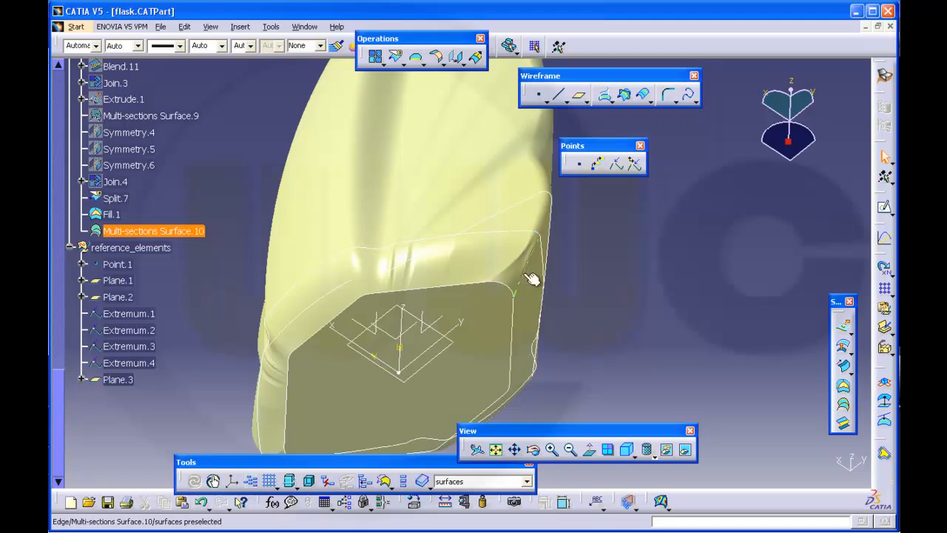
mouse_move(526, 267)
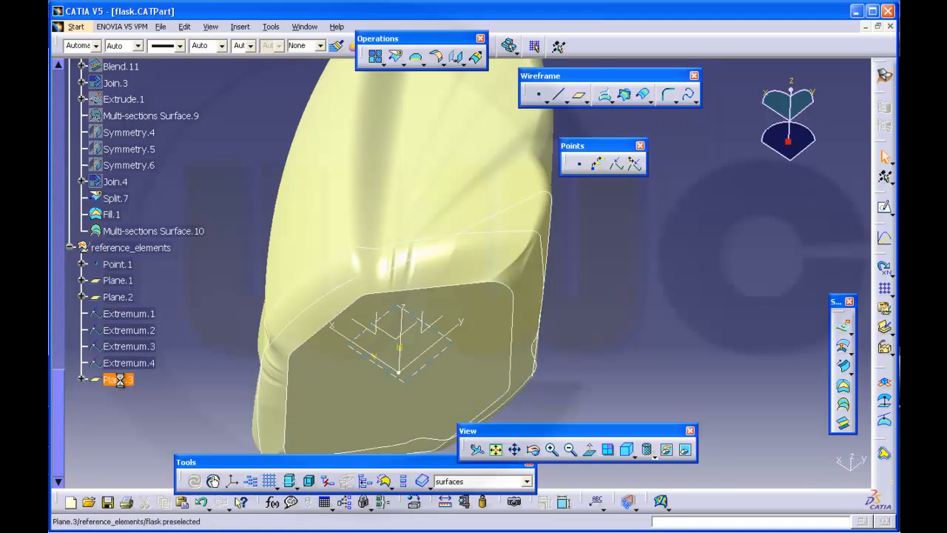
Change Plane.3's offset from 10 mm to 20 mm and check the updated base
double_click(118, 379)
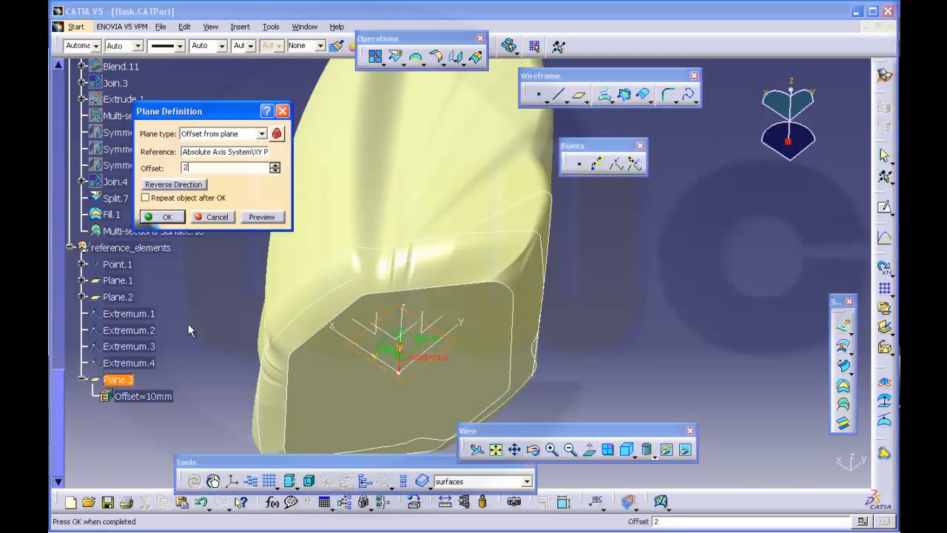
text(0)
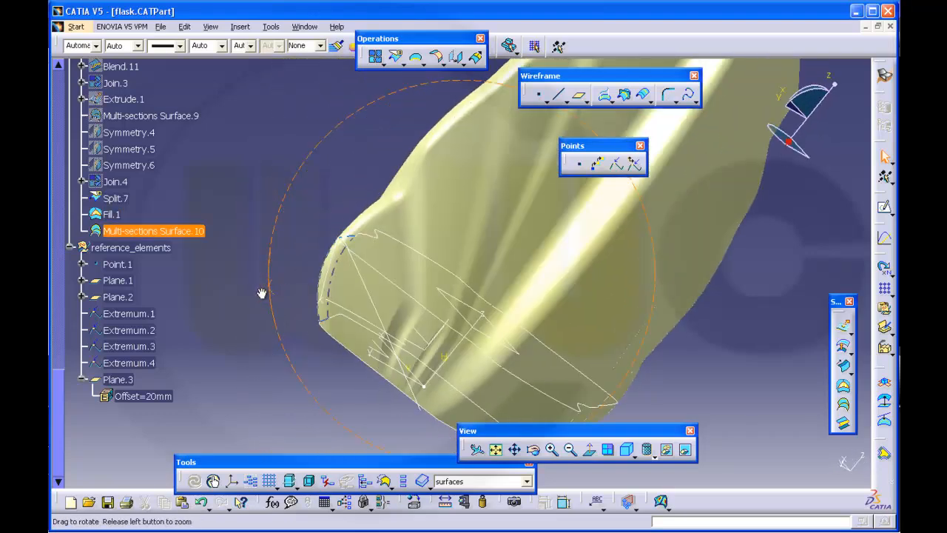
drag(262, 293, 421, 274)
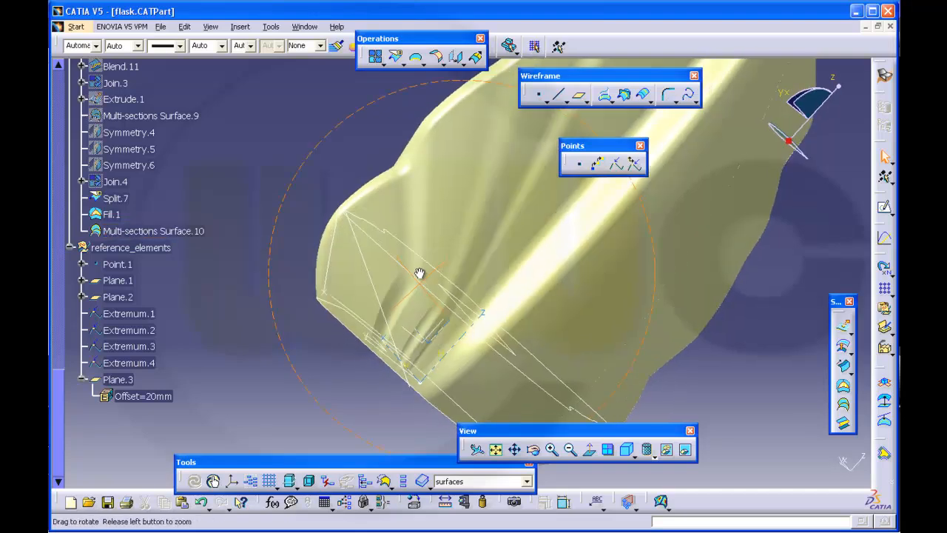
drag(420, 274, 420, 252)
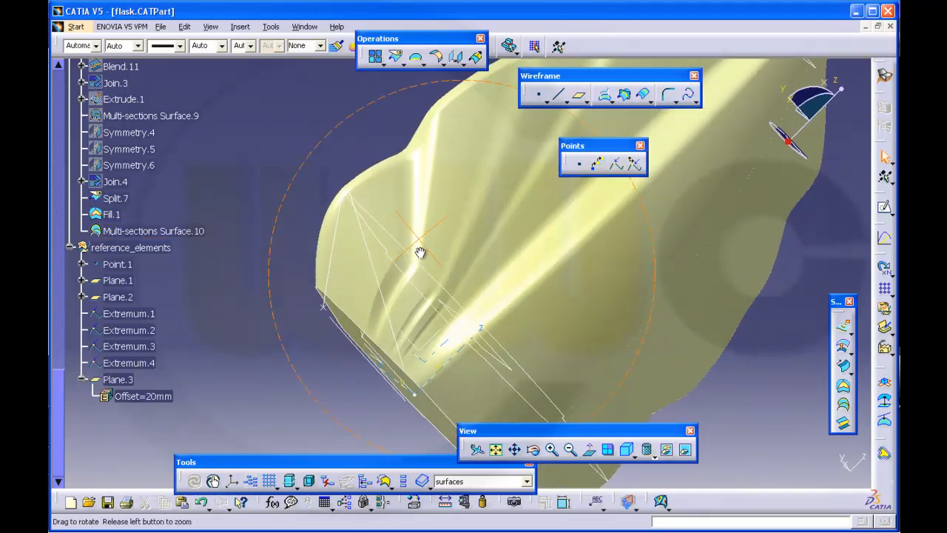
drag(420, 252, 613, 341)
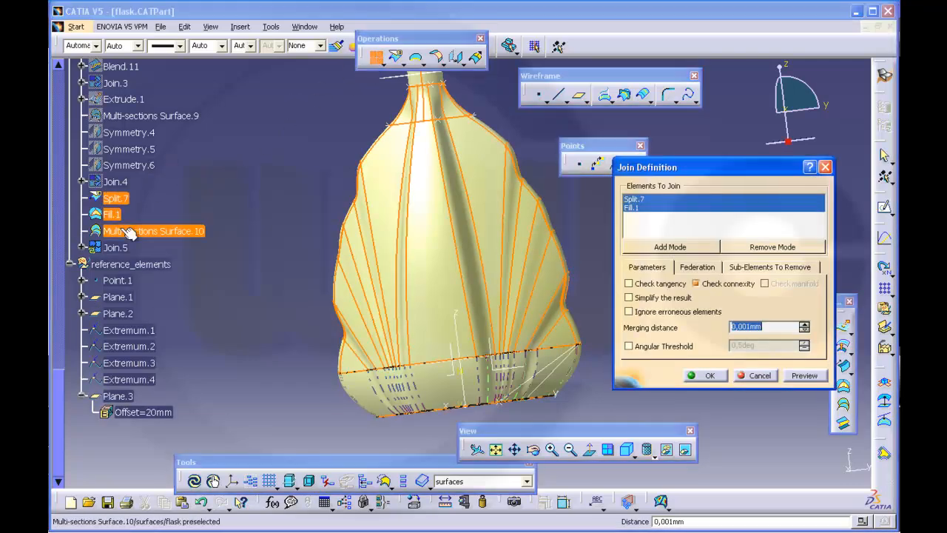
Add Multi-sections Surface.10 to the join with Split.7 and Fill.1, creating Join.5
click(153, 230)
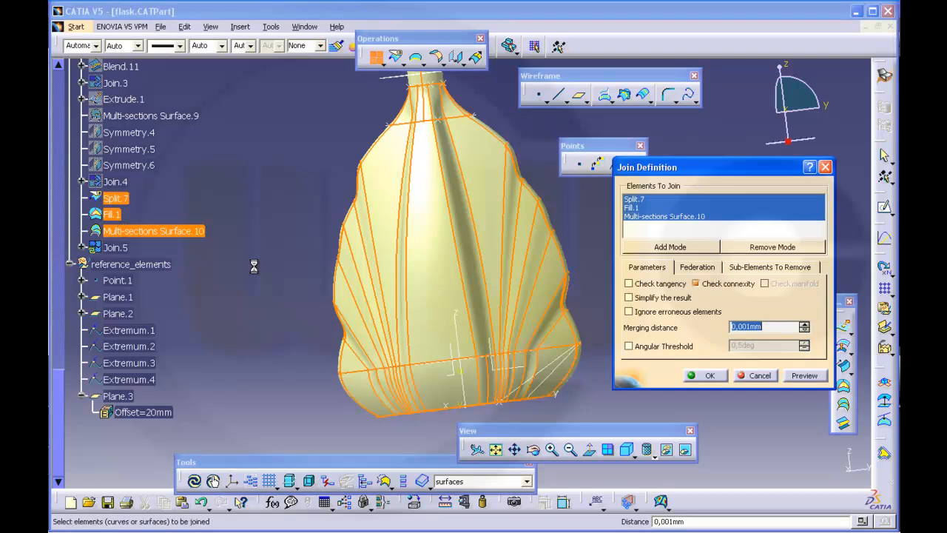
click(709, 376)
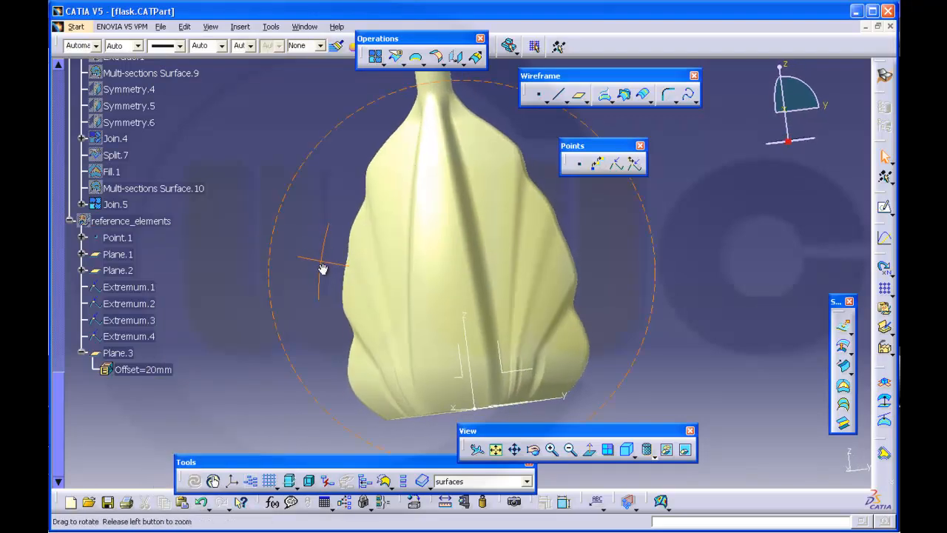
drag(323, 270, 403, 210)
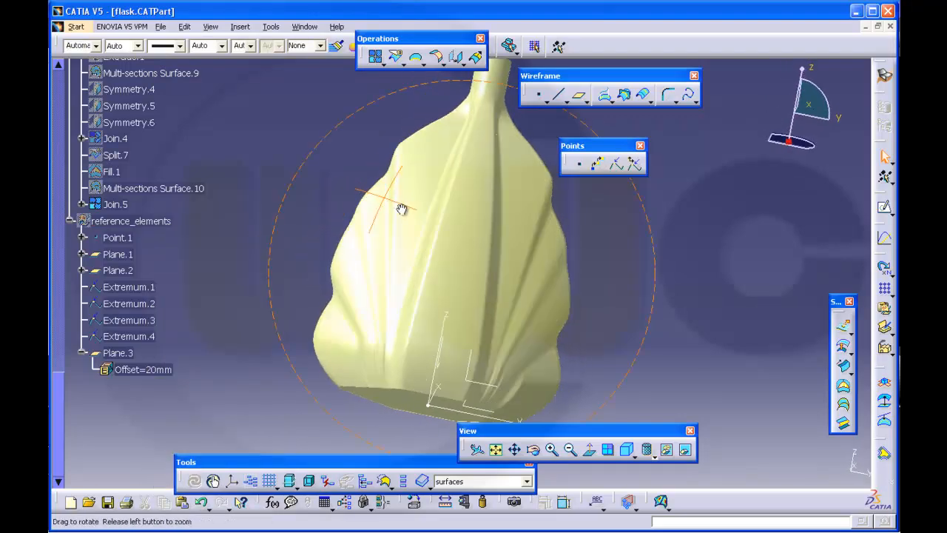
drag(403, 211, 527, 228)
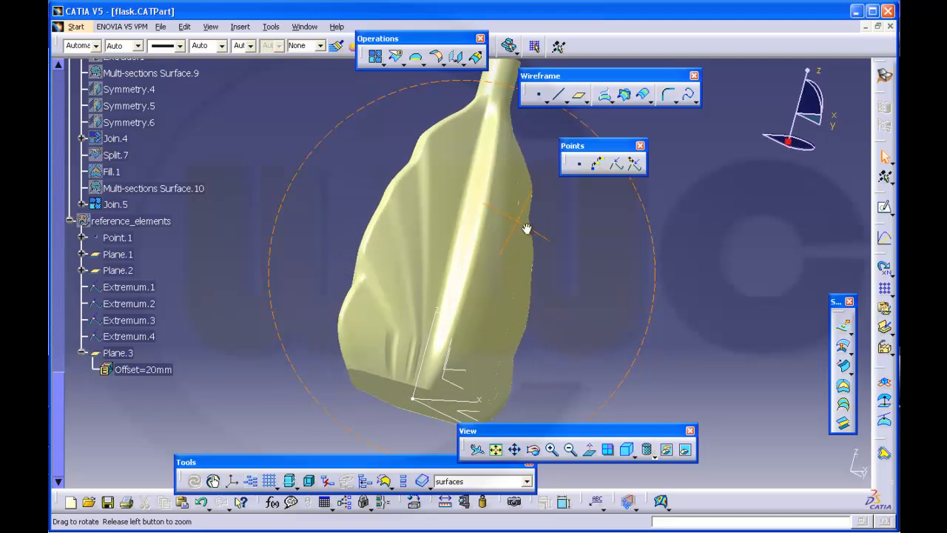
drag(526, 230, 352, 166)
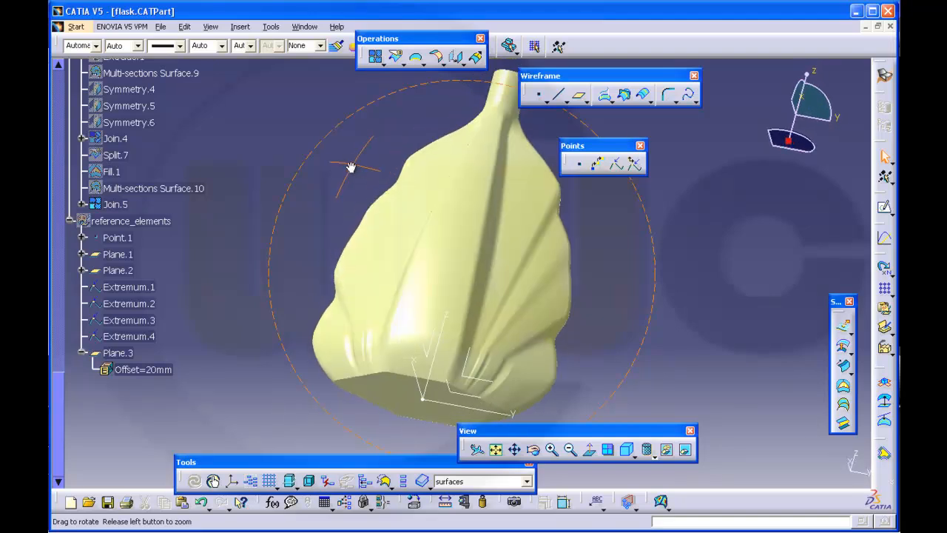
drag(353, 166, 358, 216)
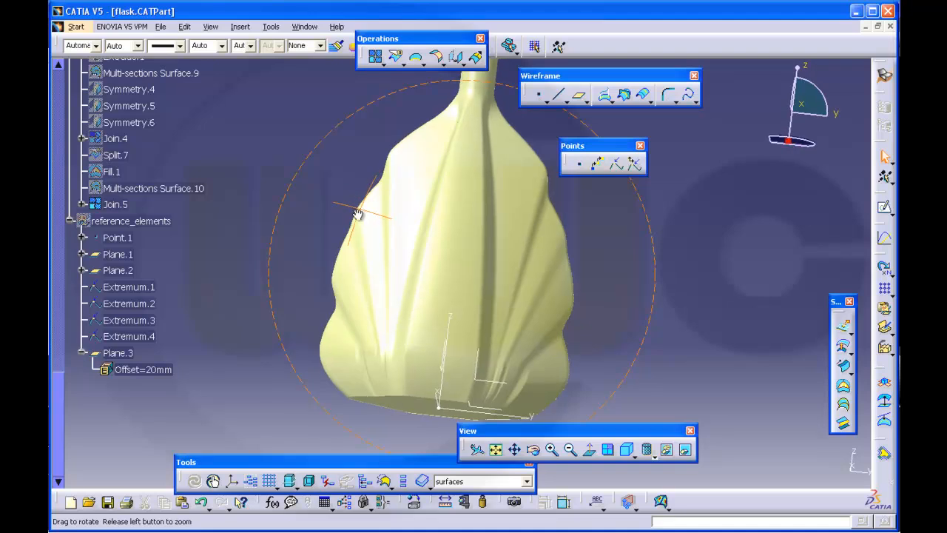